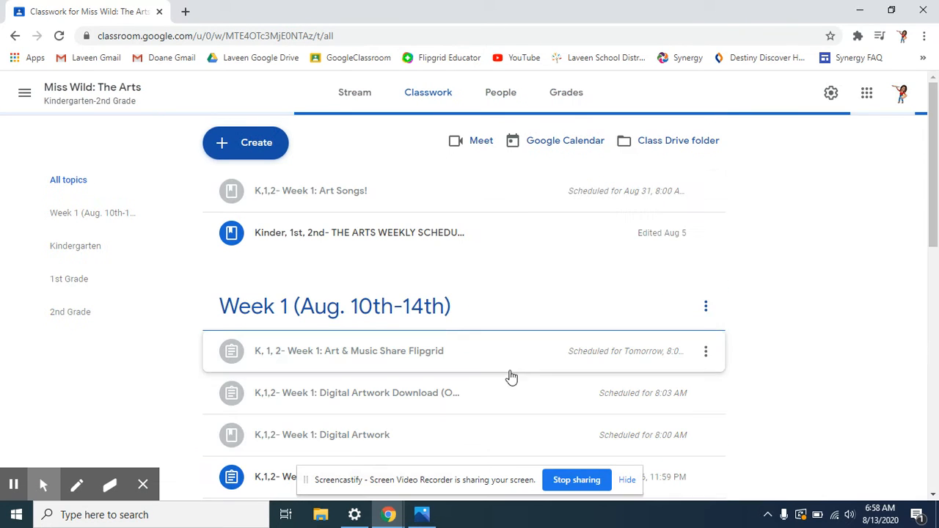
Step: Expand the 'K,1,2- Week 1: Digital Artwork' post in Google Classroom
scroll(down, 3)
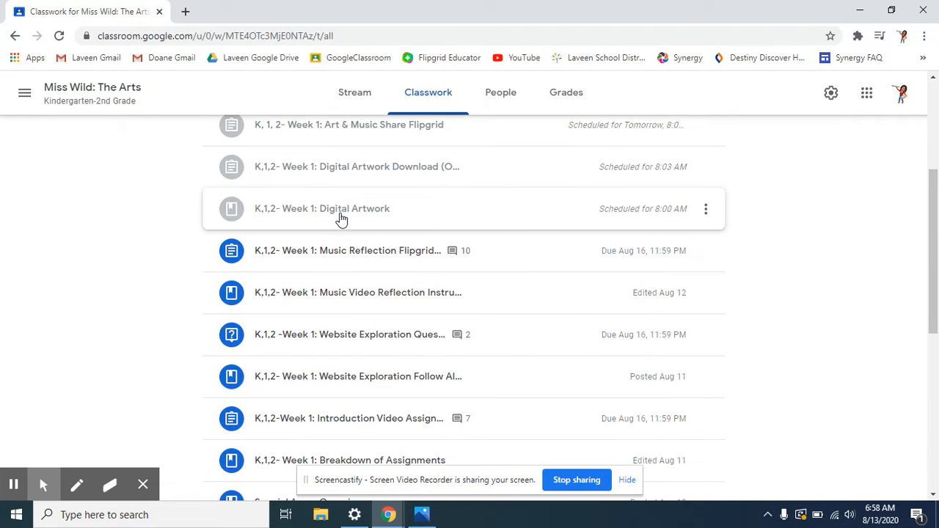
scroll(up, 3)
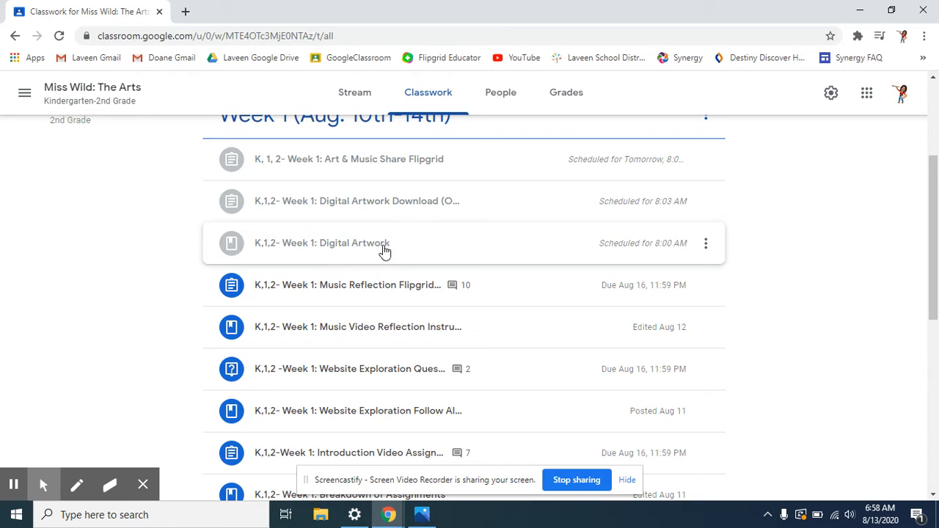
mouse_move(378, 241)
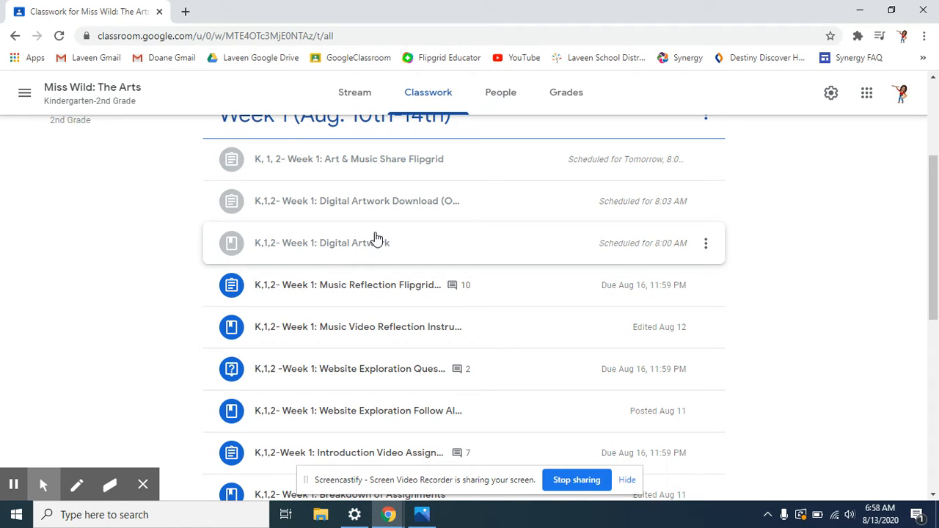
mouse_move(232, 257)
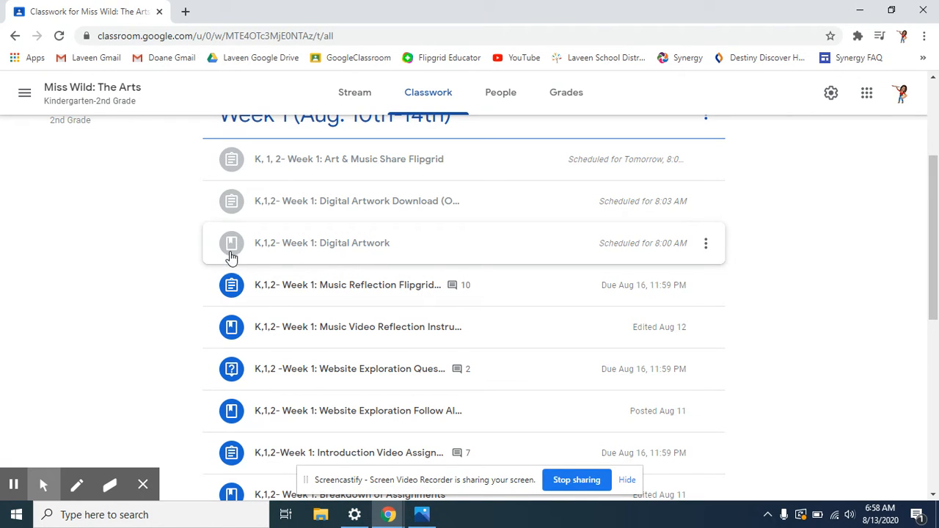
mouse_move(232, 201)
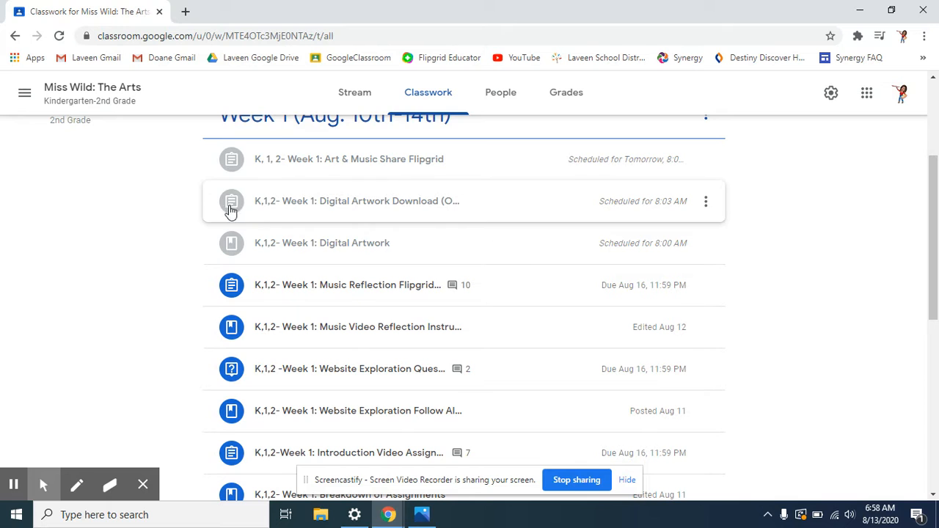
mouse_move(302, 237)
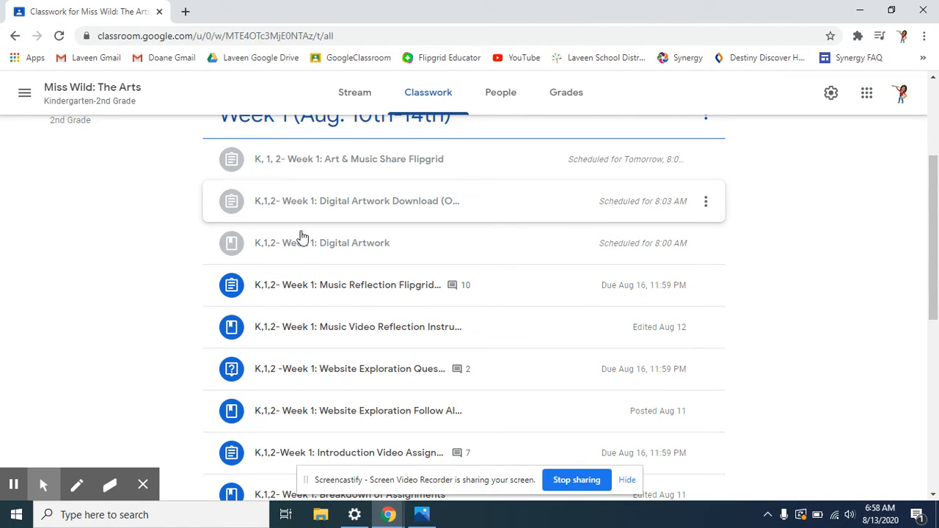
click(323, 243)
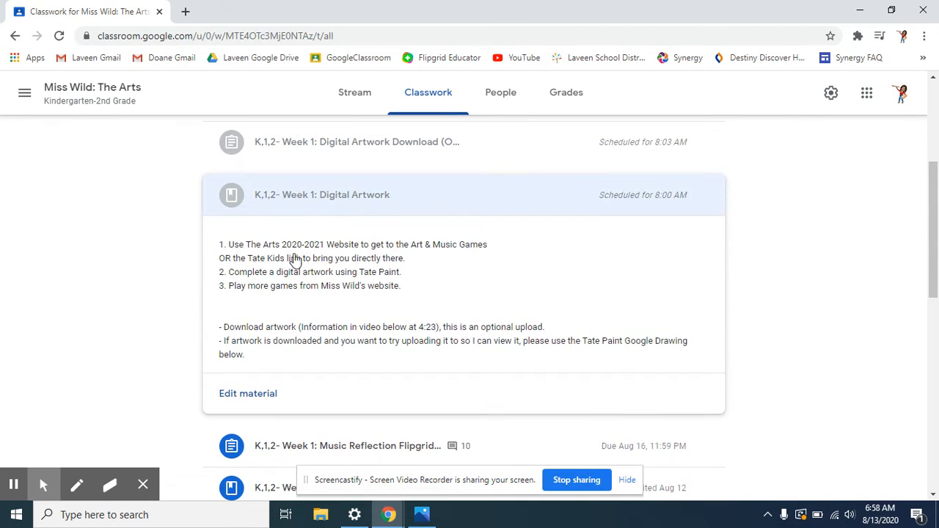
mouse_move(314, 256)
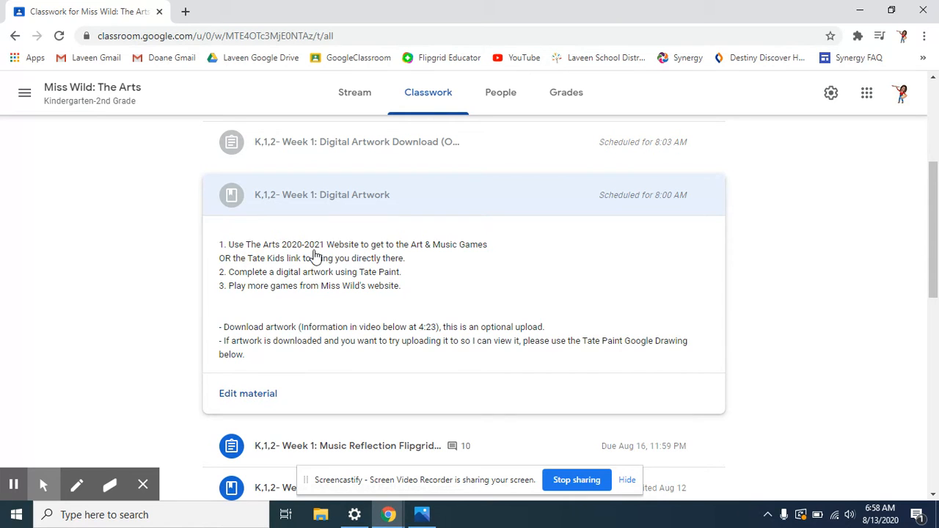
click(321, 194)
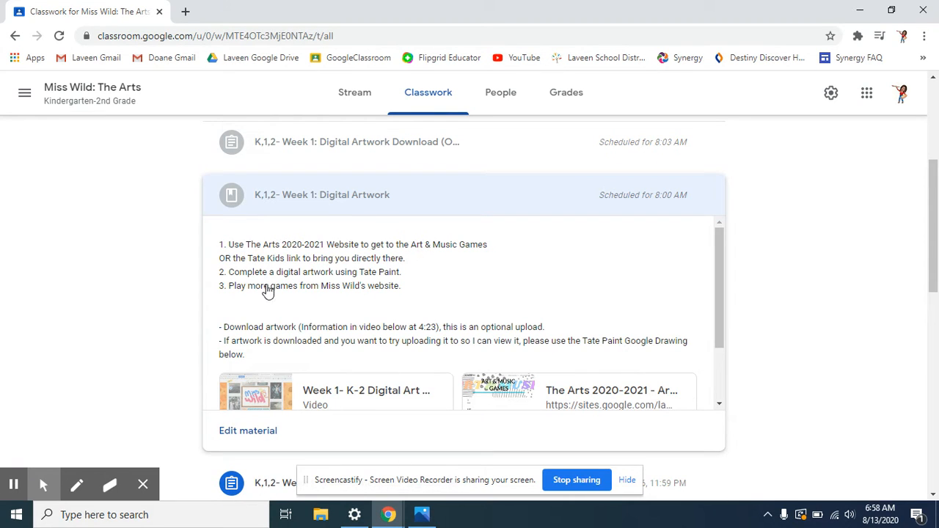
mouse_move(279, 264)
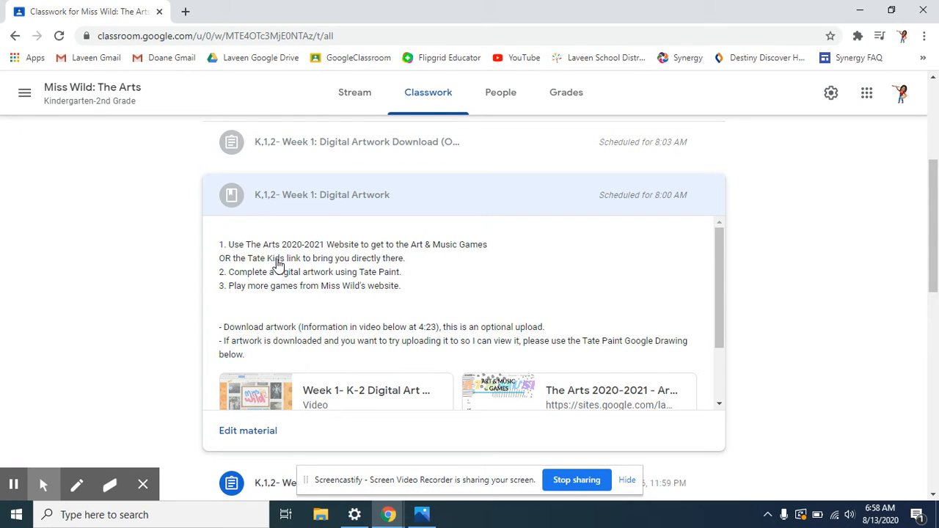
Step: Scroll down to the post's attached video, website and Tate Paint game links
scroll(down, 3)
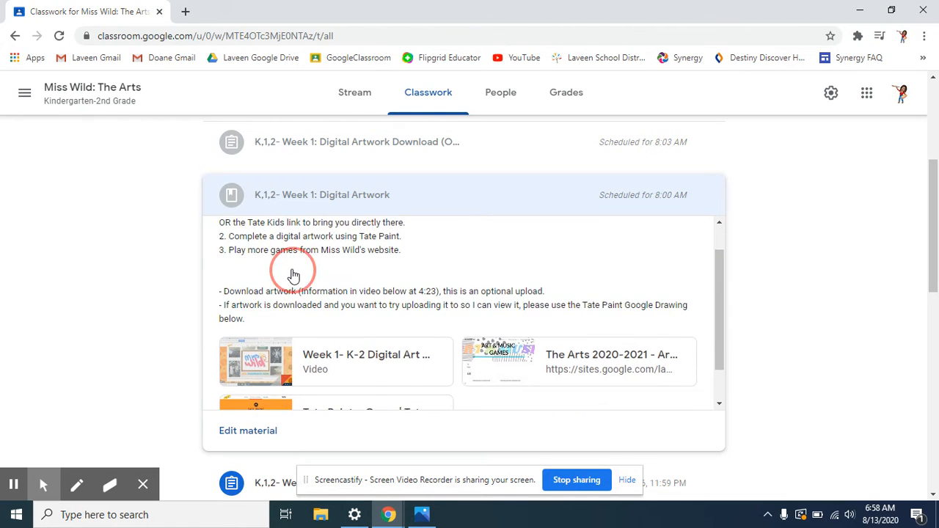
scroll(down, 3)
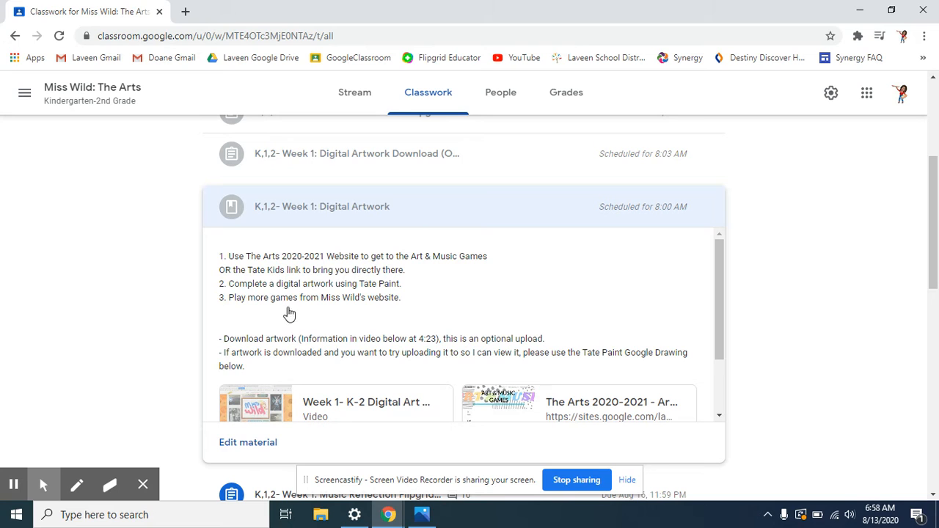
scroll(down, 3)
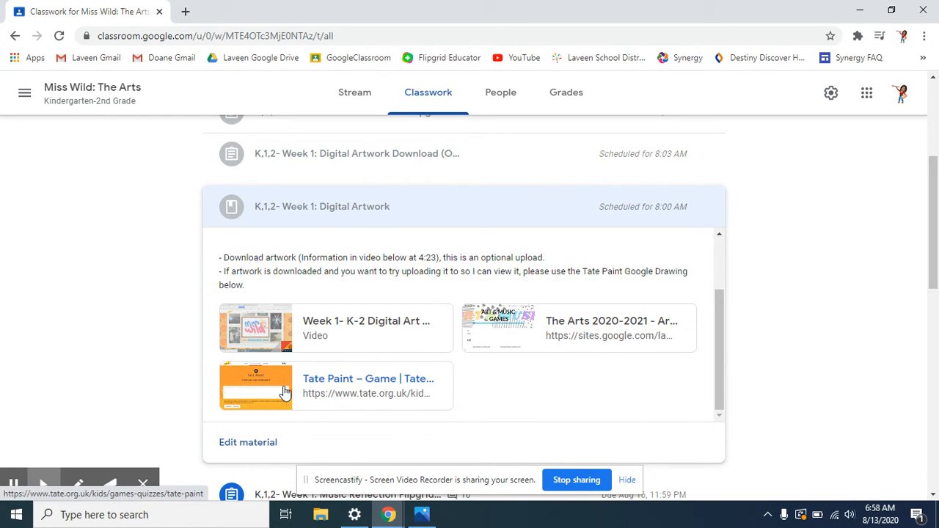
mouse_move(360, 154)
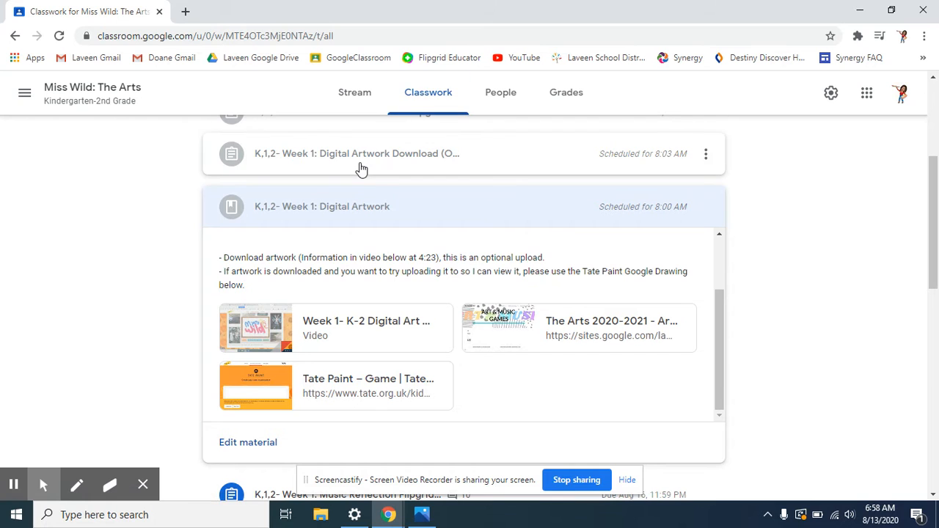
click(355, 154)
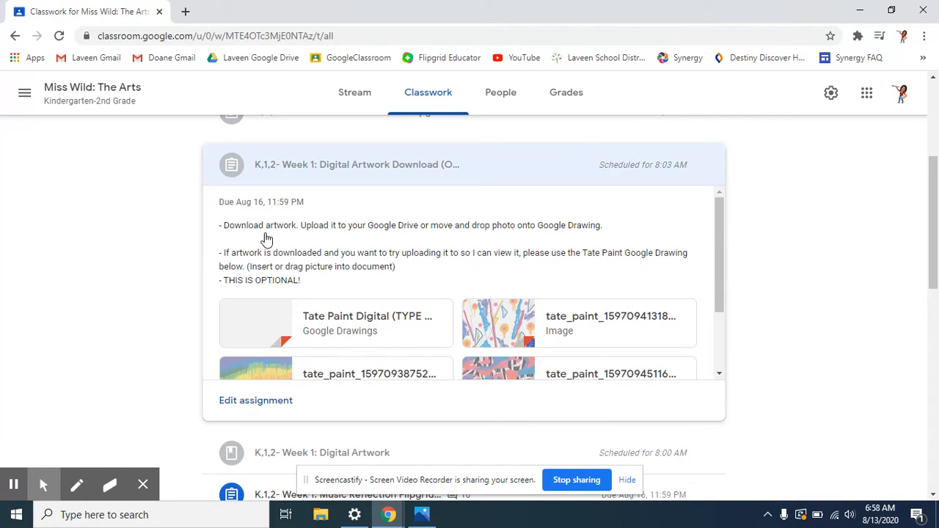
mouse_move(326, 256)
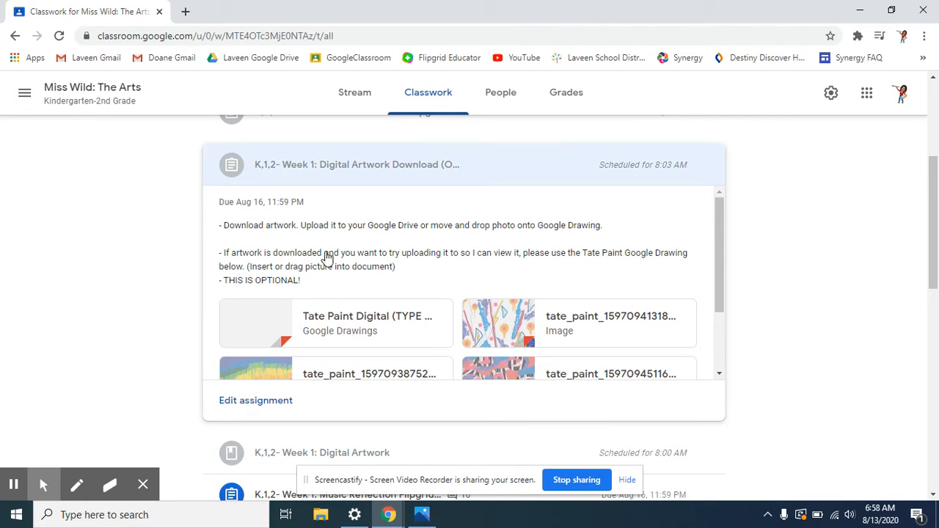
mouse_move(366, 252)
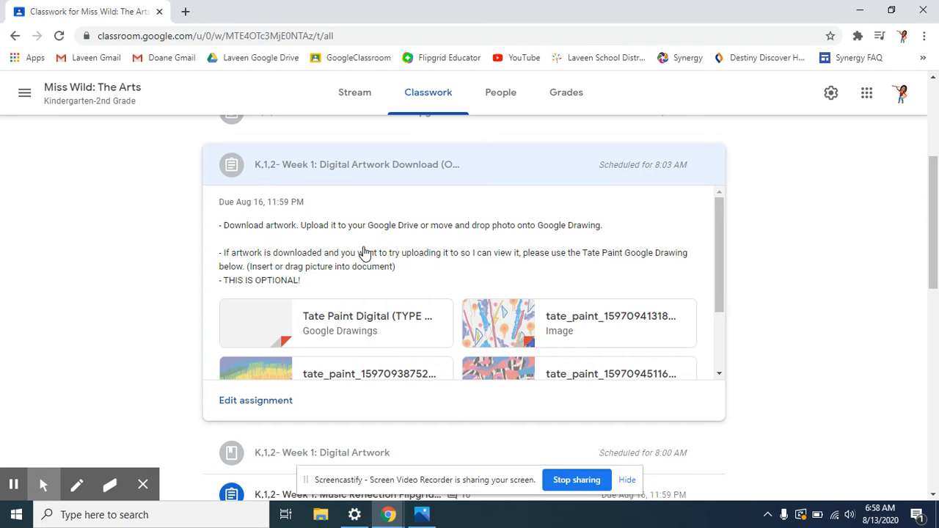
scroll(up, 3)
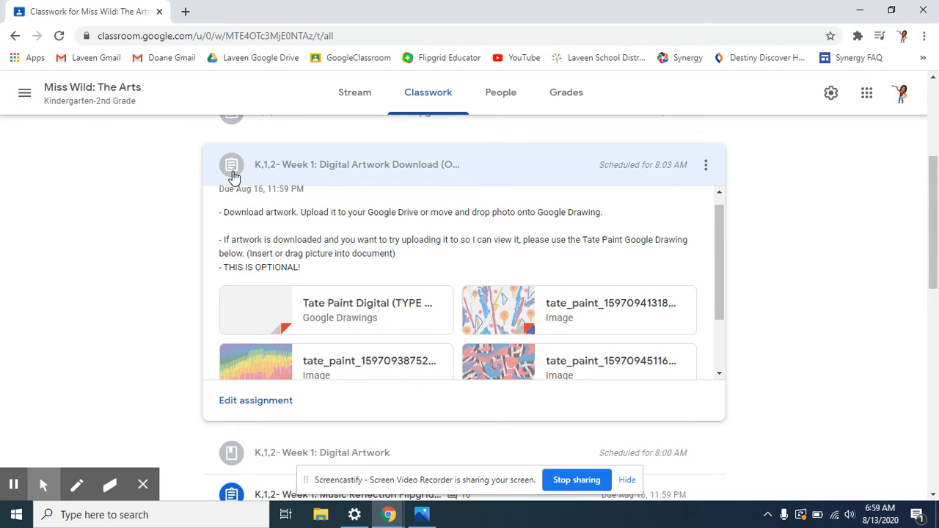
scroll(down, 3)
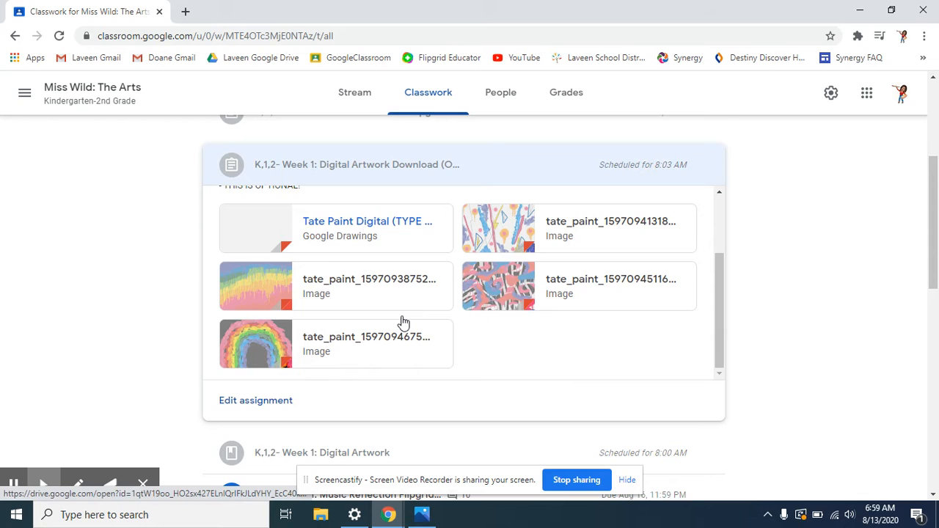
scroll(down, 3)
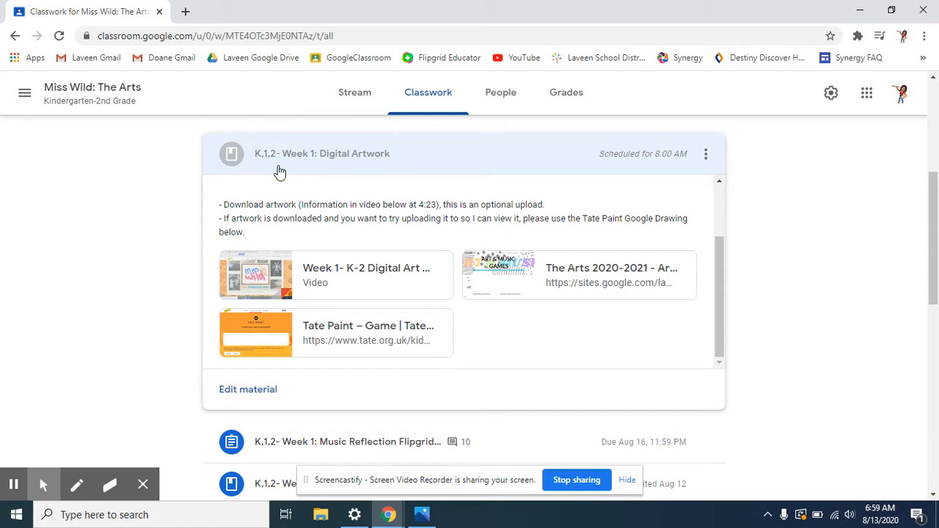
mouse_move(320, 328)
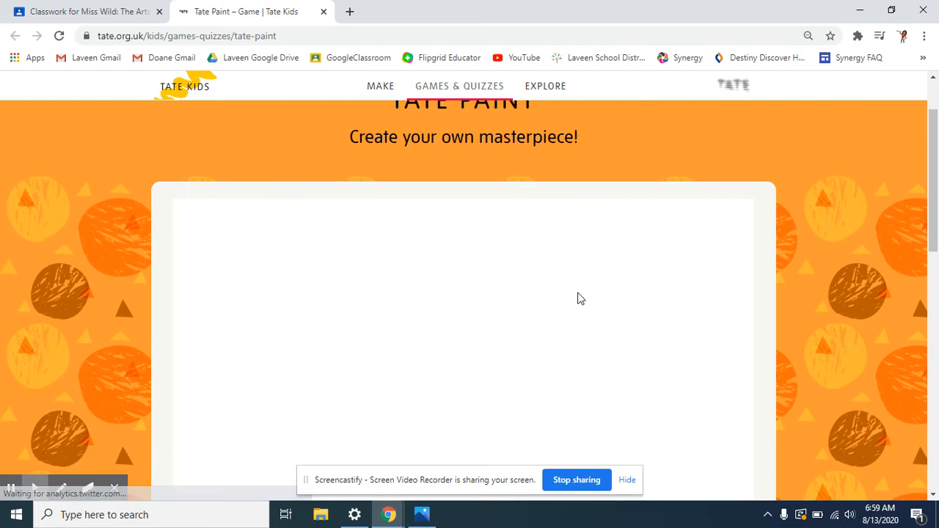
Step: Scroll down to the Tate Paint game area on the Tate Kids page while it loads
scroll(down, 3)
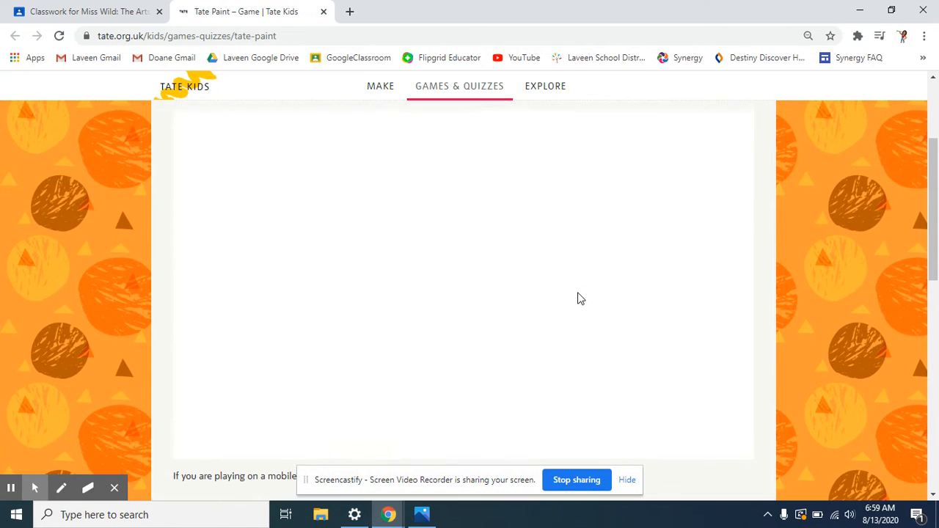
mouse_move(788, 344)
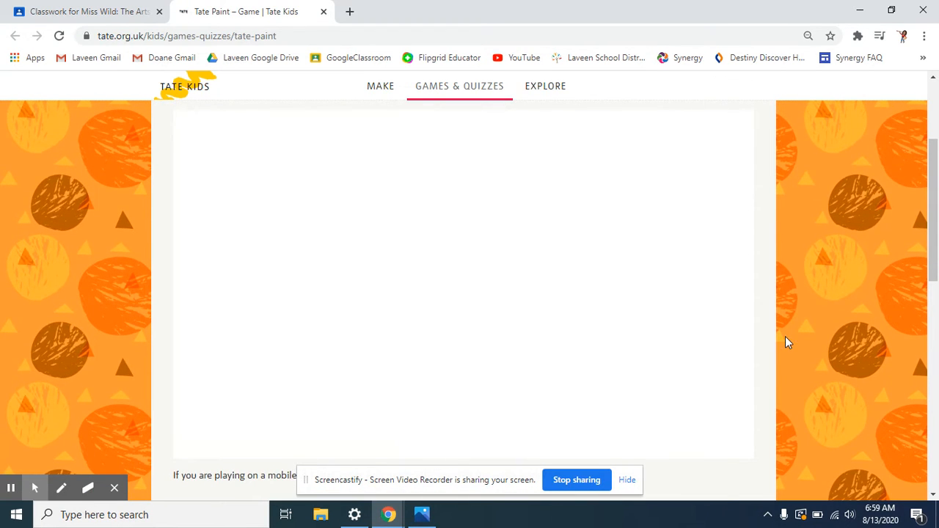
mouse_move(420, 62)
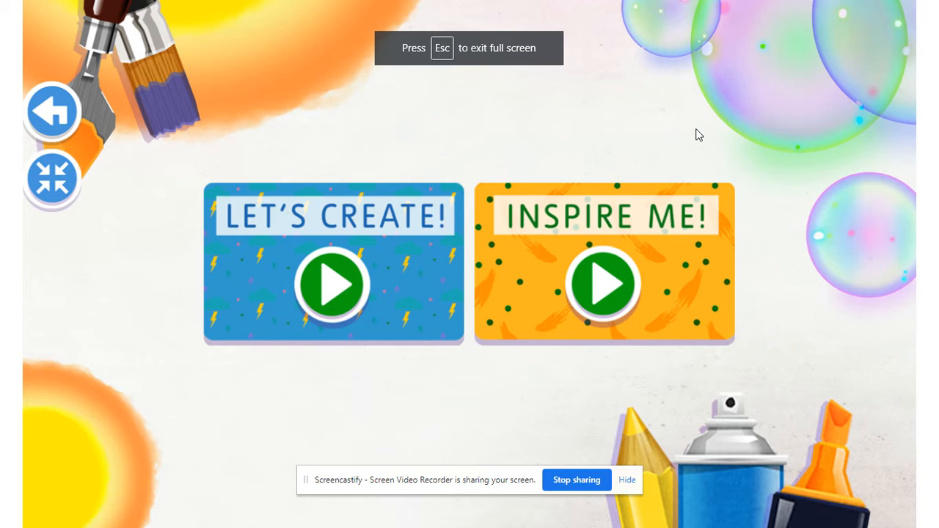
mouse_move(332, 261)
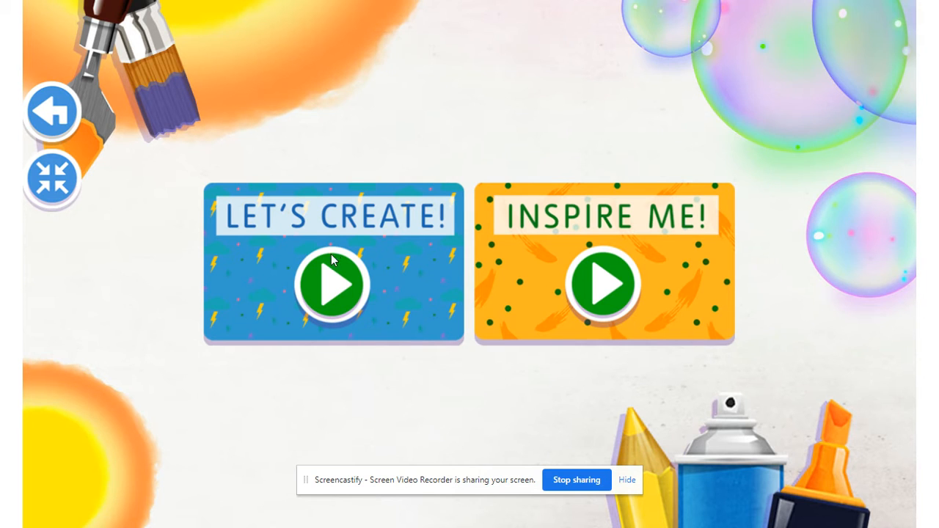
mouse_move(339, 223)
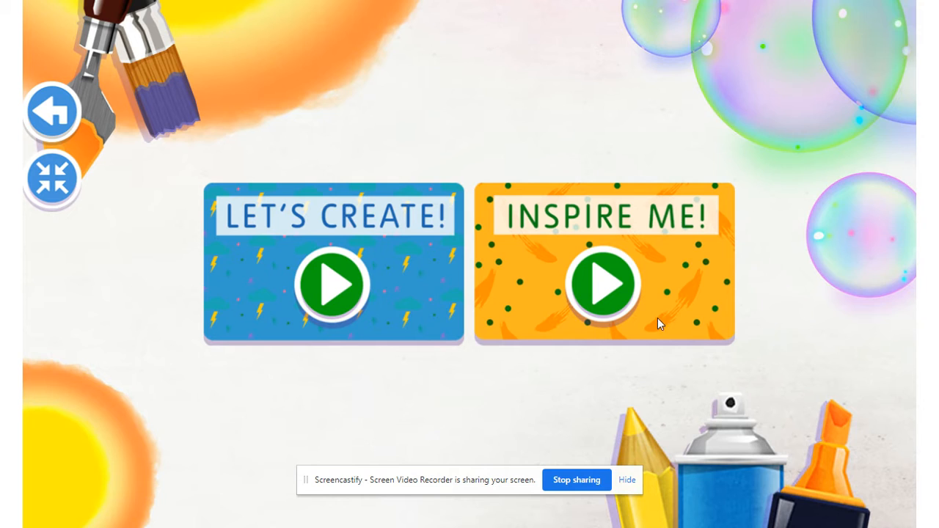
mouse_move(740, 376)
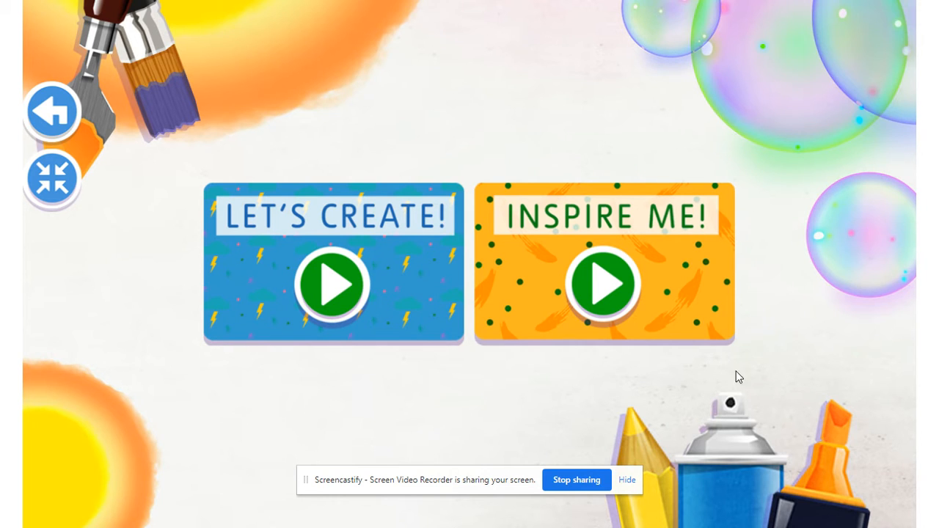
mouse_move(594, 286)
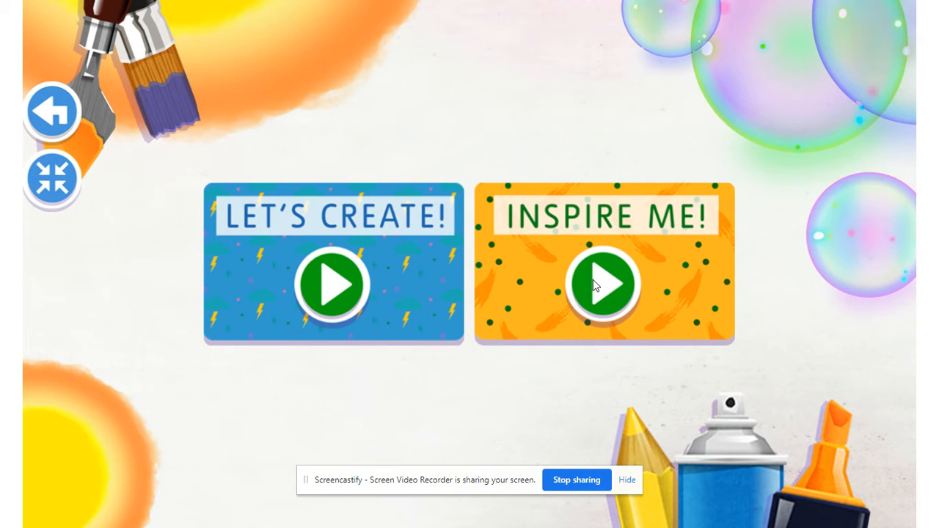
click(604, 284)
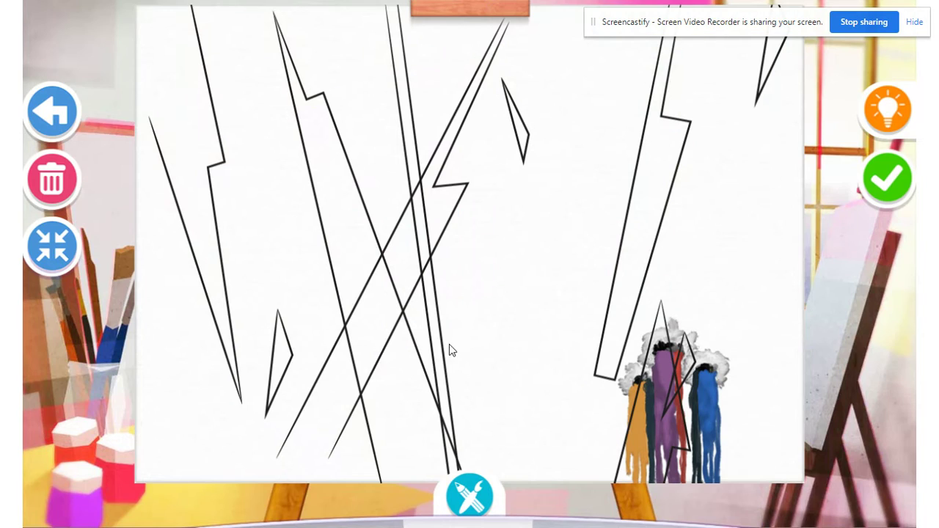
mouse_move(462, 493)
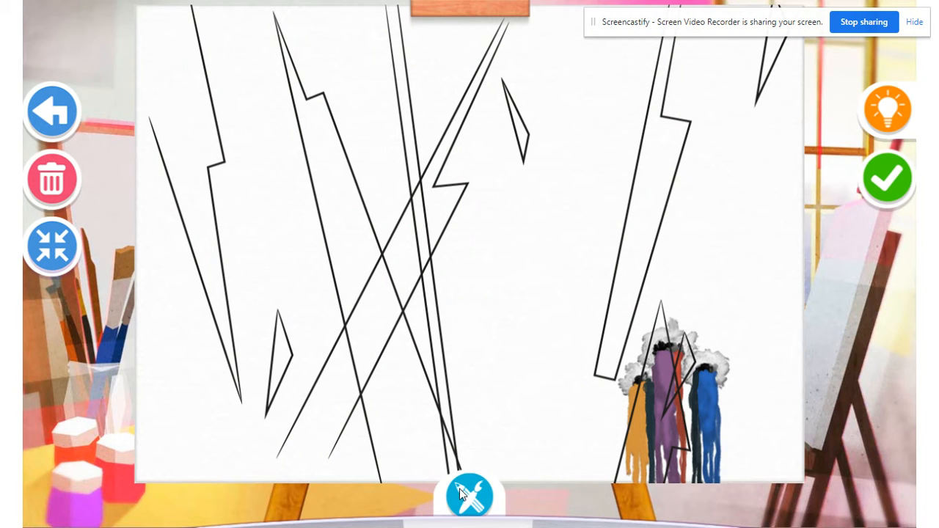
mouse_move(185, 209)
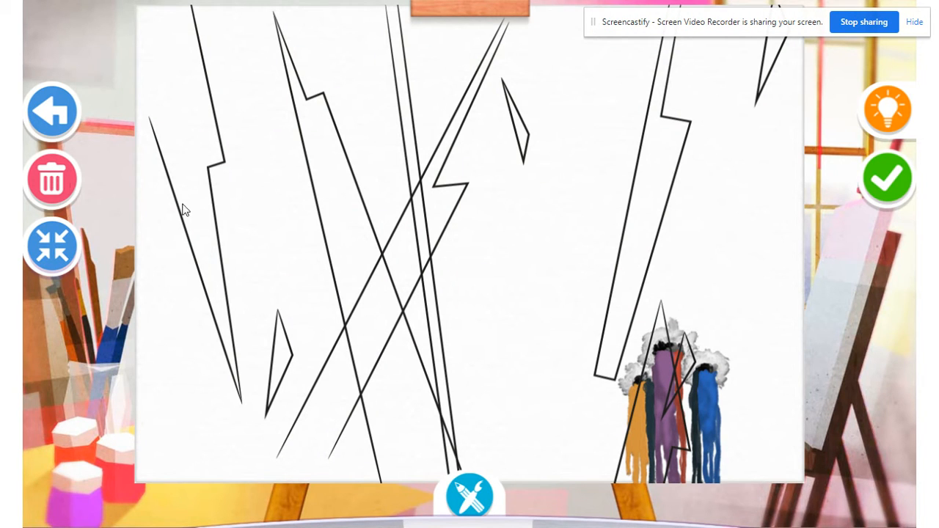
mouse_move(73, 187)
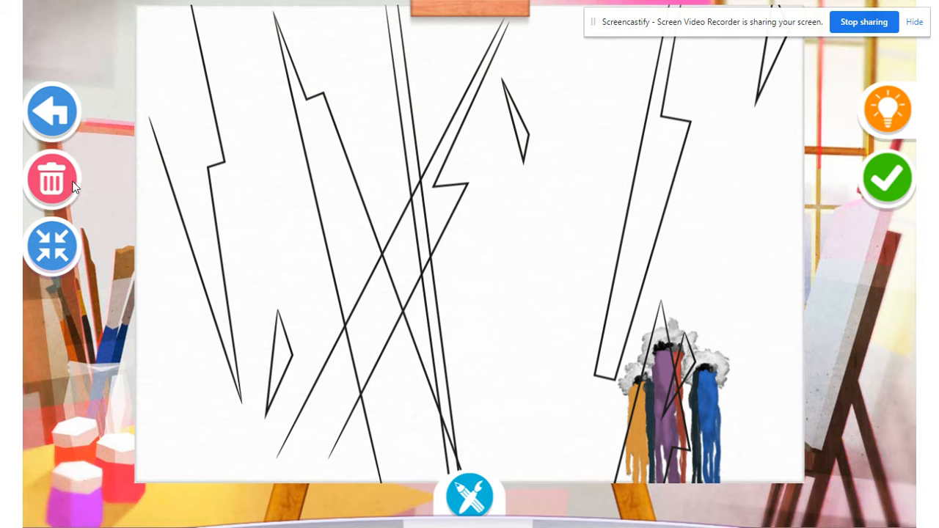
mouse_move(53, 179)
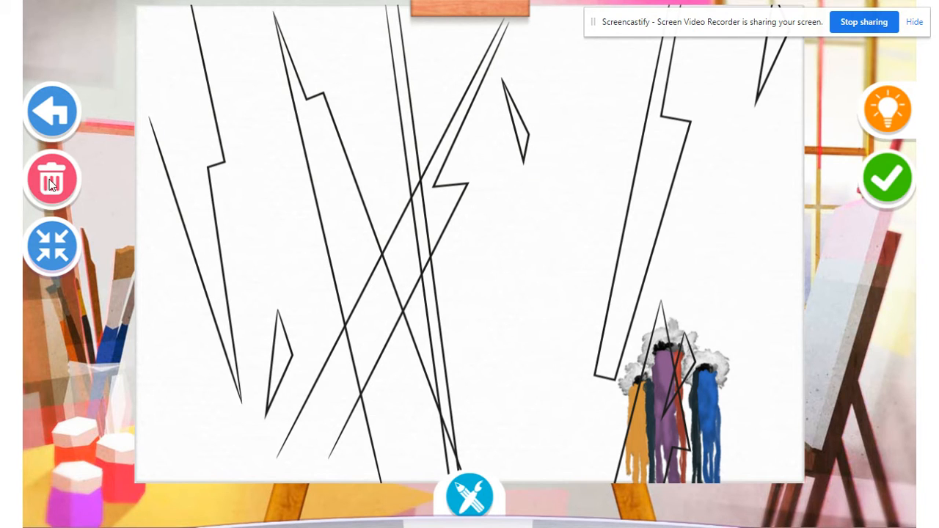
Step: Delete the painted drips via the trash can, leaving only the black zigzag lines
click(52, 179)
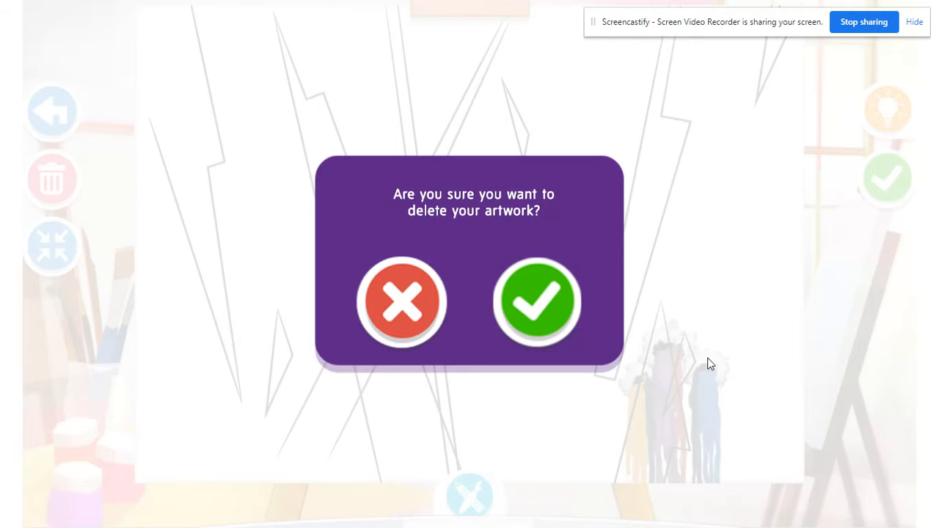
mouse_move(536, 320)
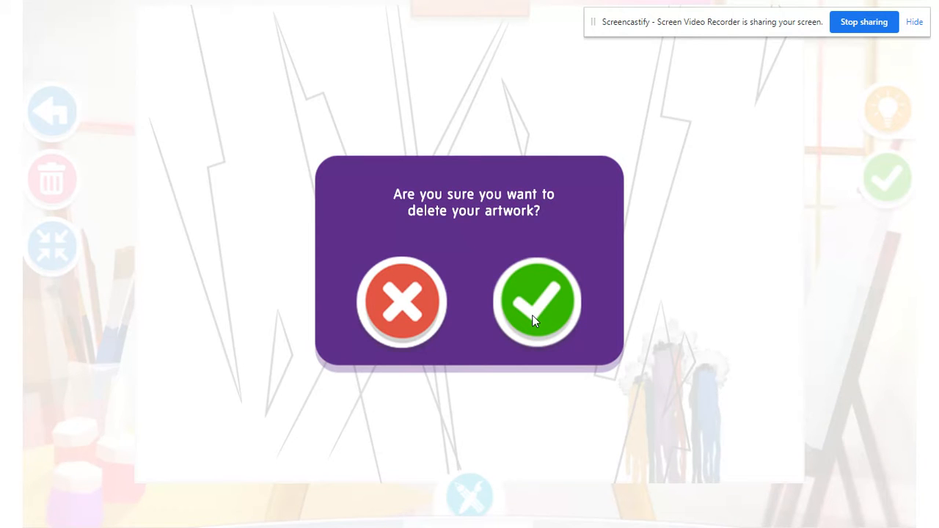
click(537, 302)
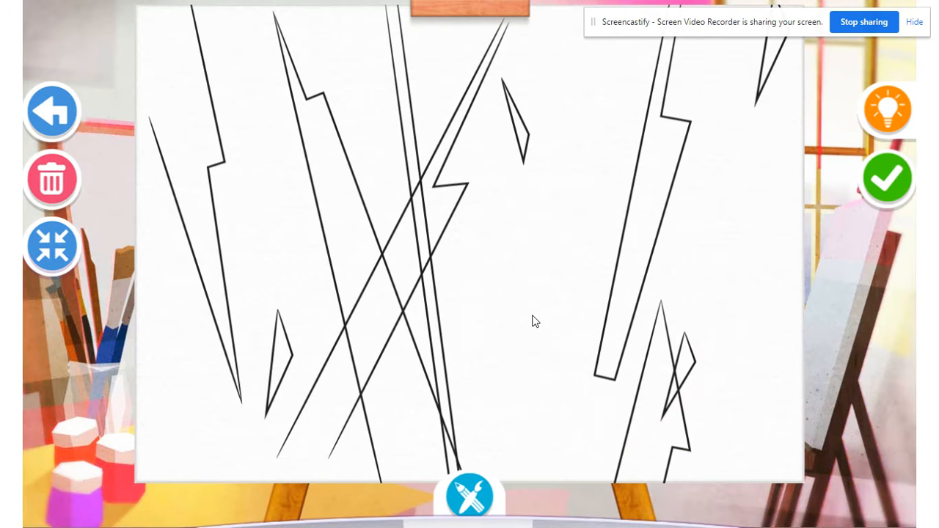
mouse_move(469, 499)
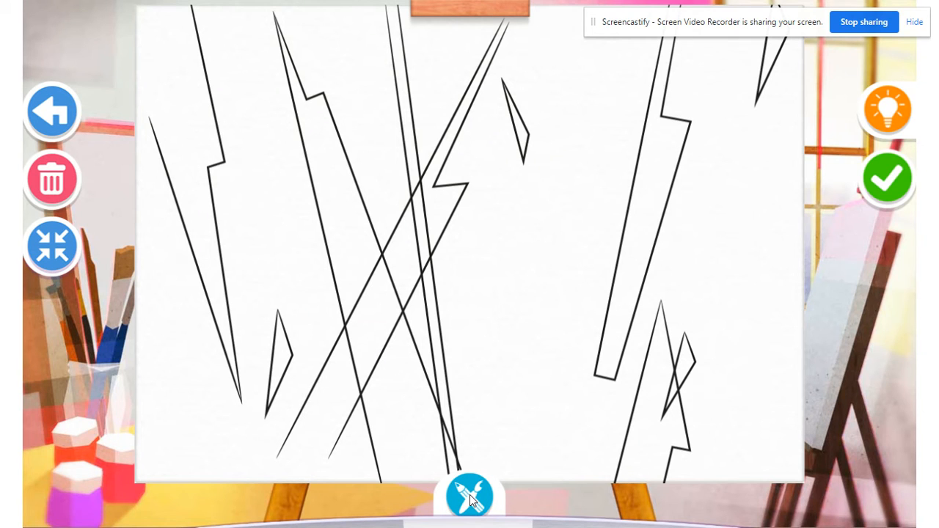
click(470, 496)
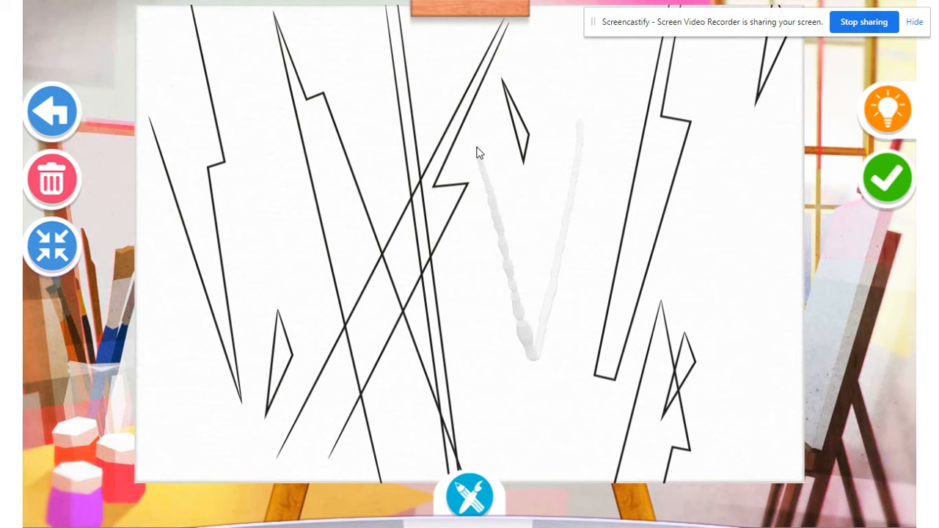
Step: Add a blue glitter V and dripping paint splats at left, right and centre bottom, then clear them
click(470, 496)
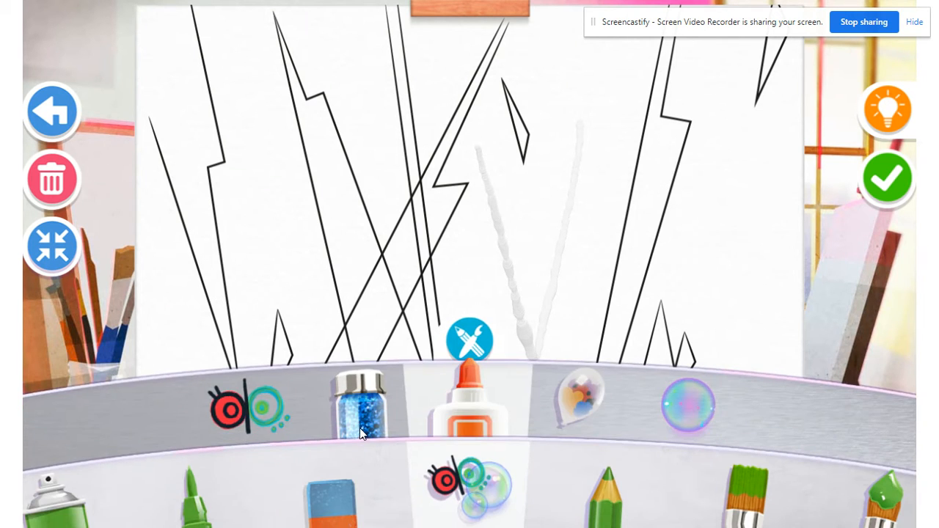
click(360, 402)
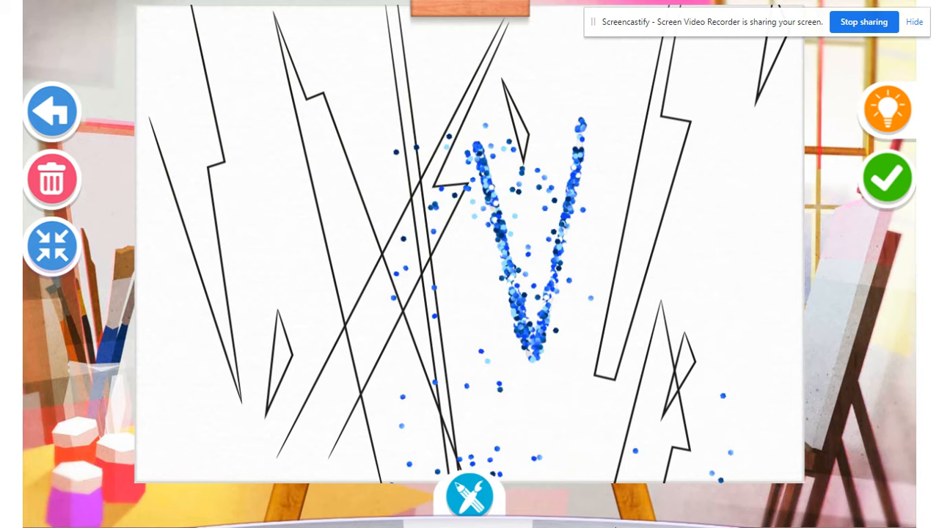
click(469, 496)
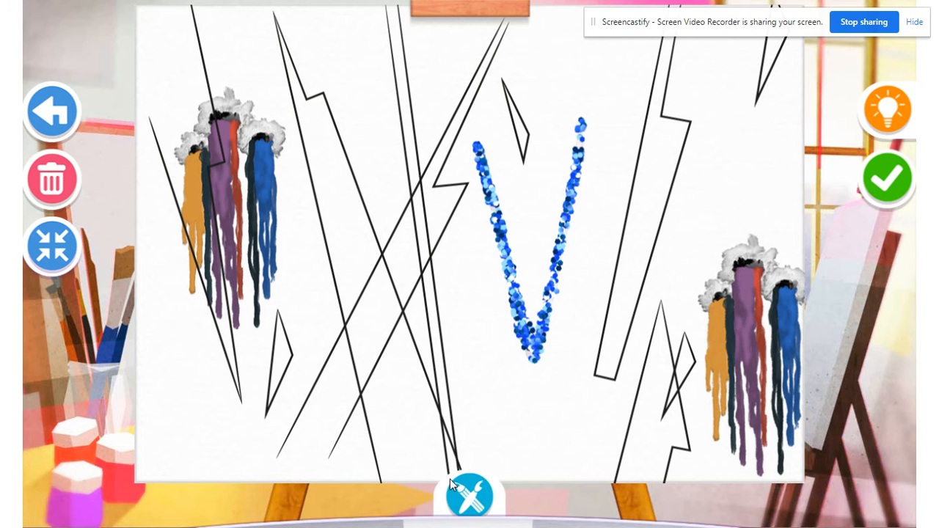
click(469, 496)
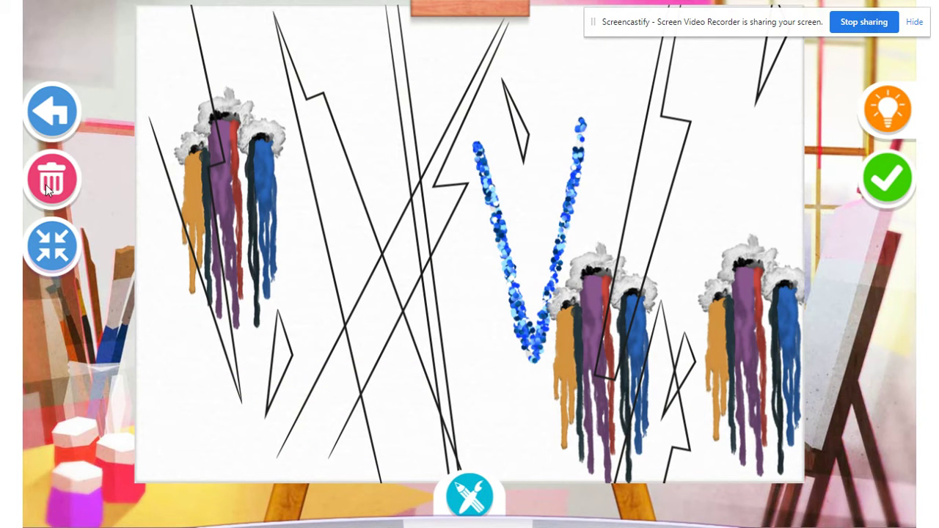
click(53, 179)
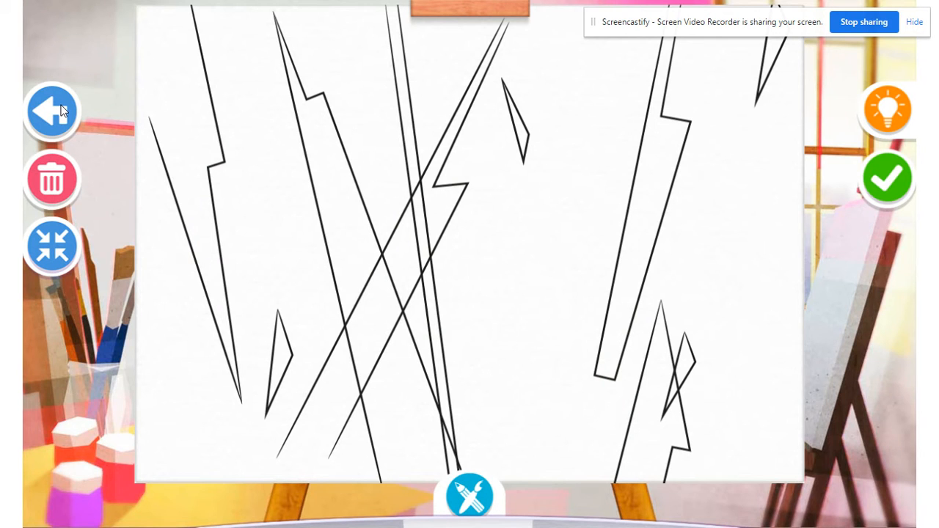
Step: Leave the template and start Let's Create on a plain blank white canvas
click(53, 112)
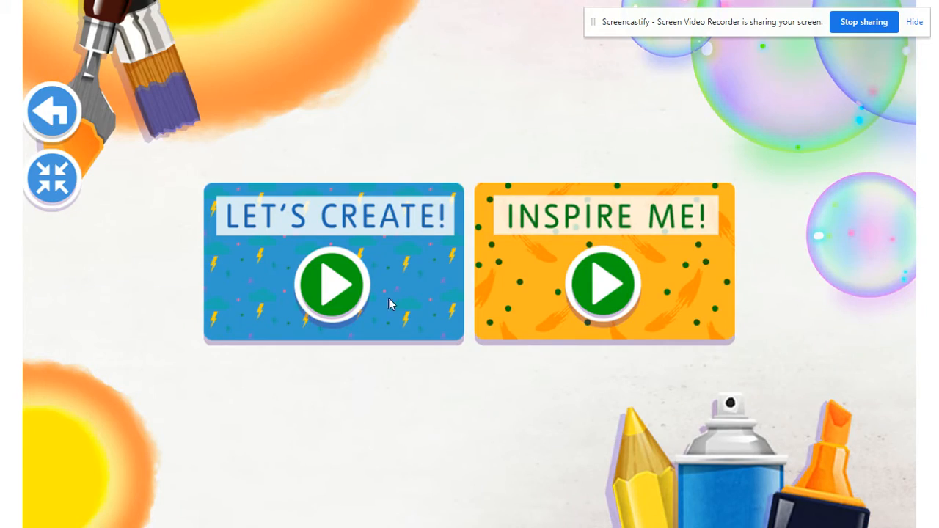
click(331, 284)
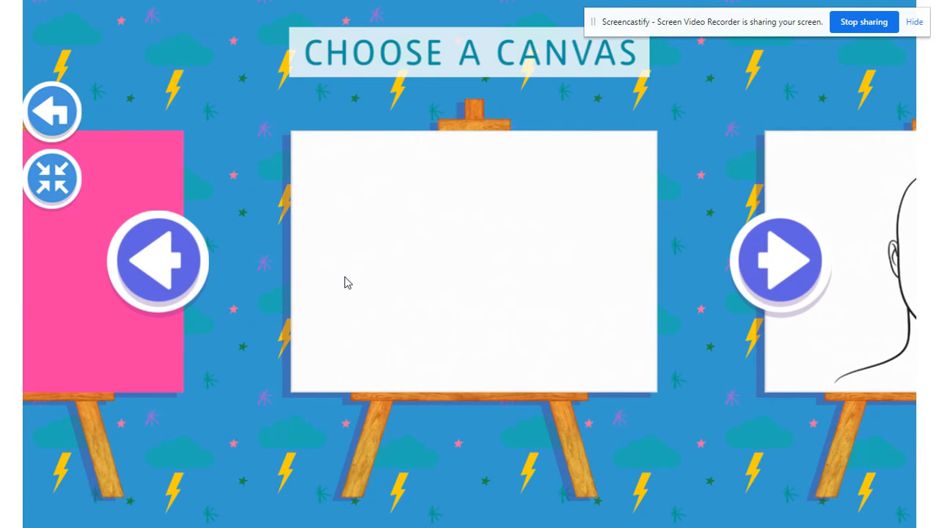
click(473, 261)
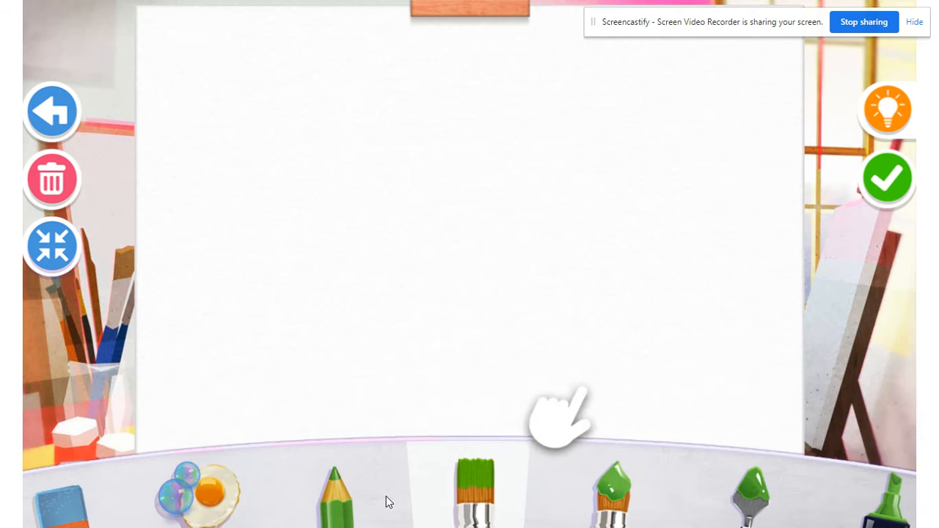
Step: Scribble a thick red band near the left edge of the blank canvas
click(469, 340)
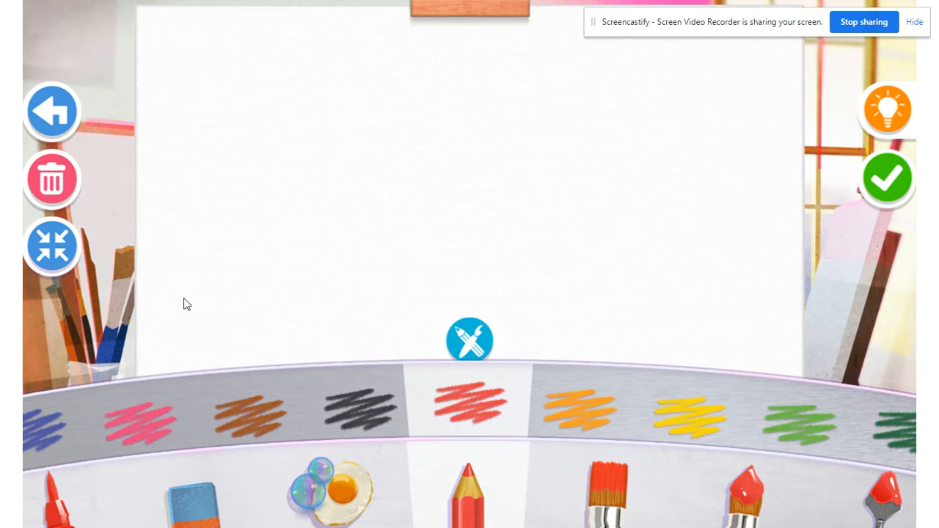
drag(187, 124, 206, 308)
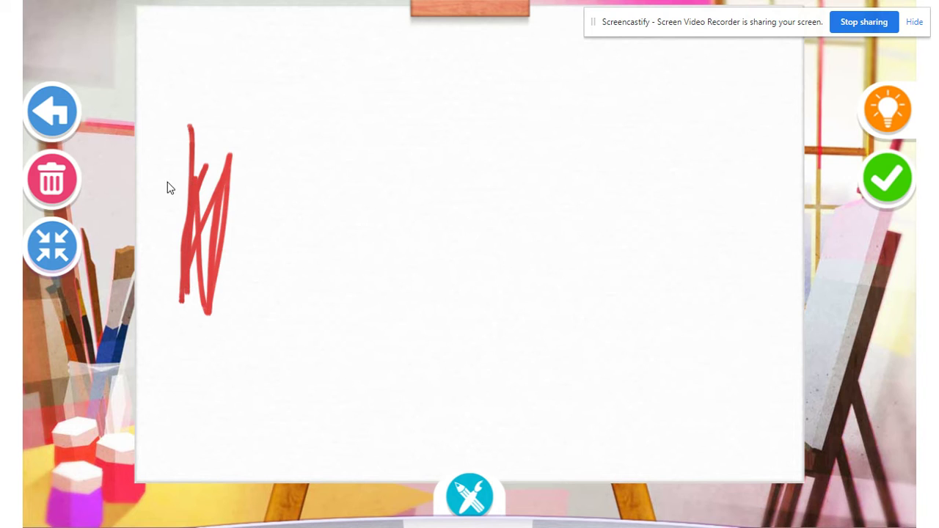
drag(168, 188, 214, 308)
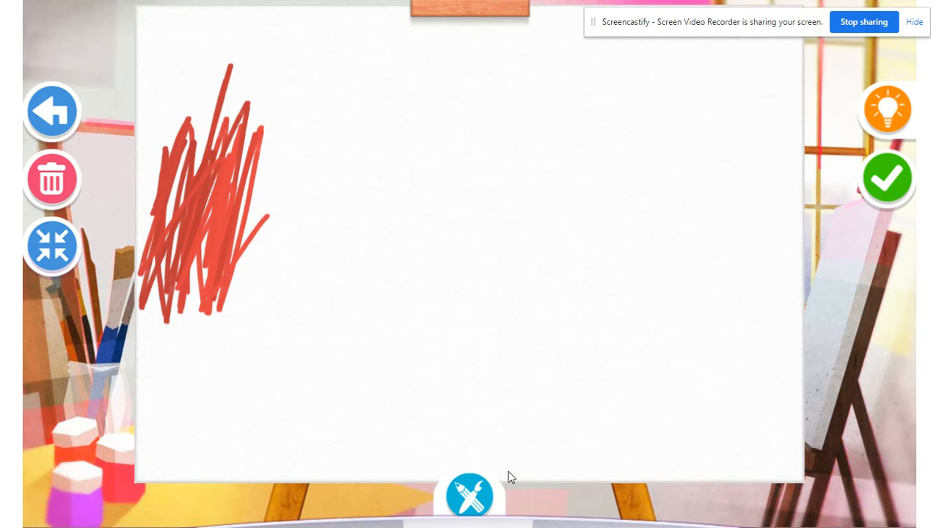
Step: Add orange dabs, yellow loops and a leafy green band beside the red
click(469, 495)
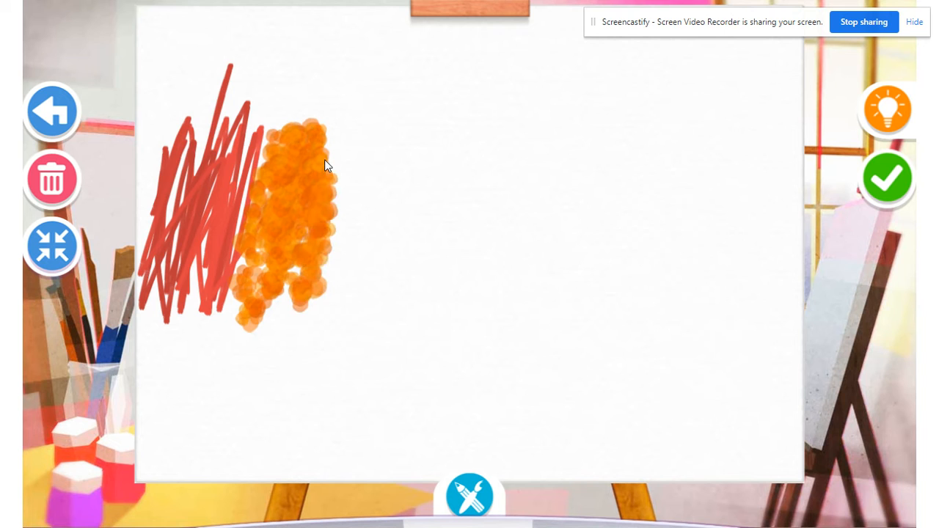
click(470, 496)
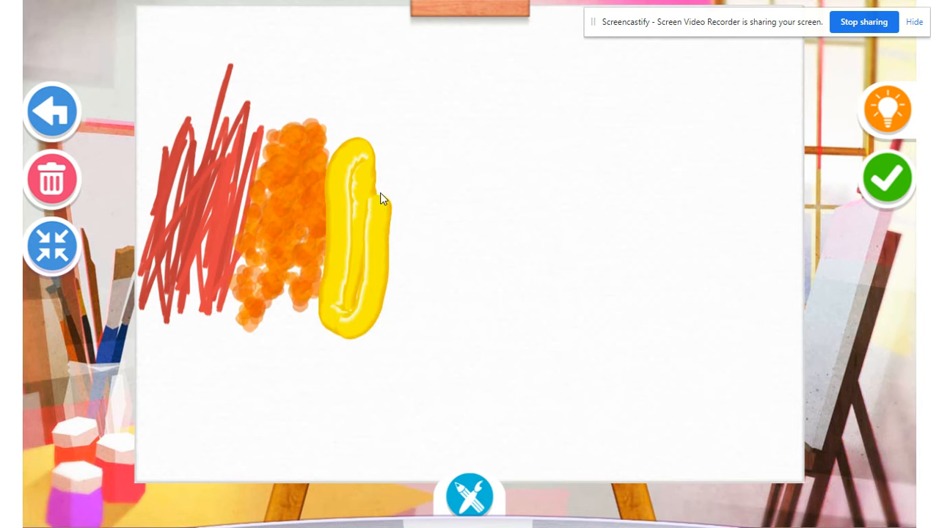
click(470, 496)
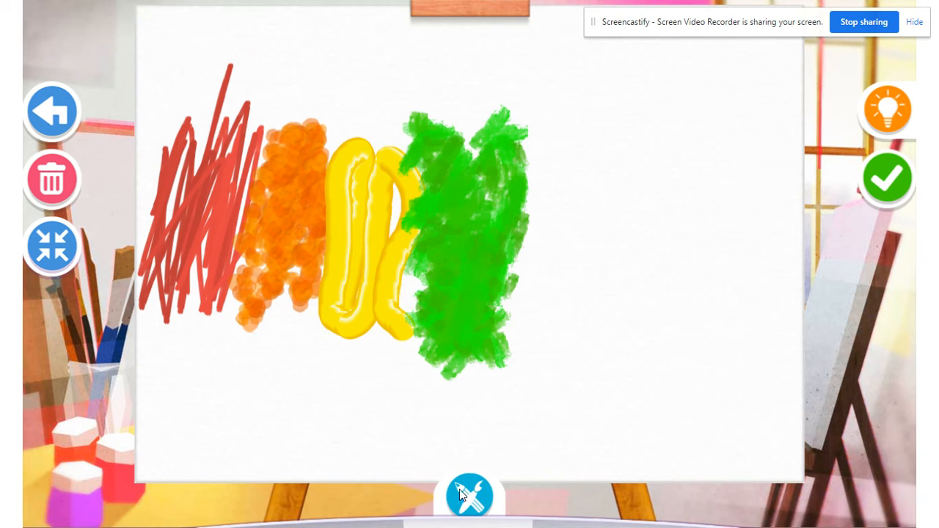
click(469, 496)
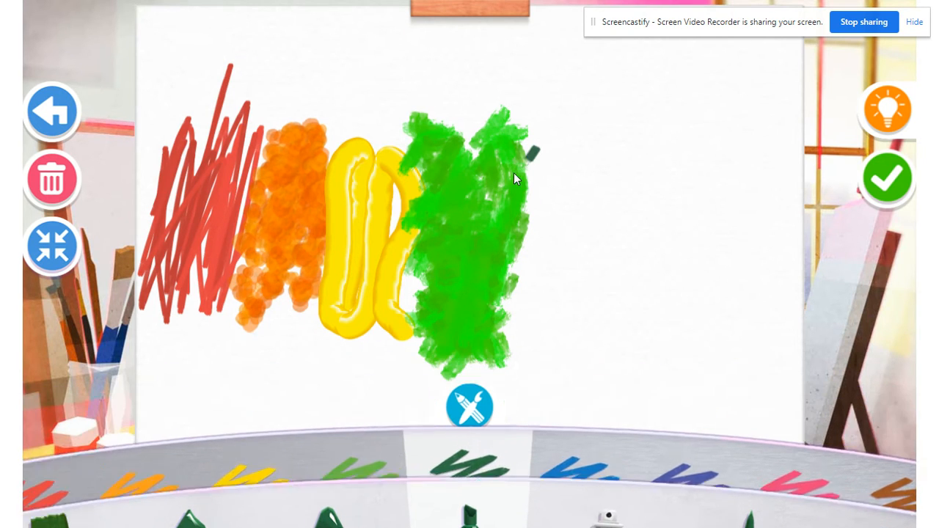
Step: Draw dark green zigzags, a blue spray splat, purple crayon loops and white eraser streaks across the bands
drag(513, 179, 528, 256)
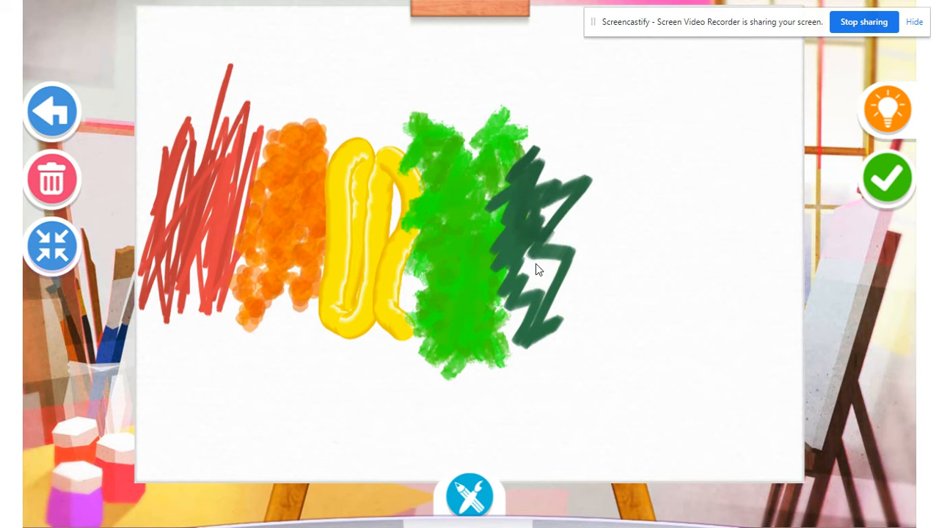
click(469, 496)
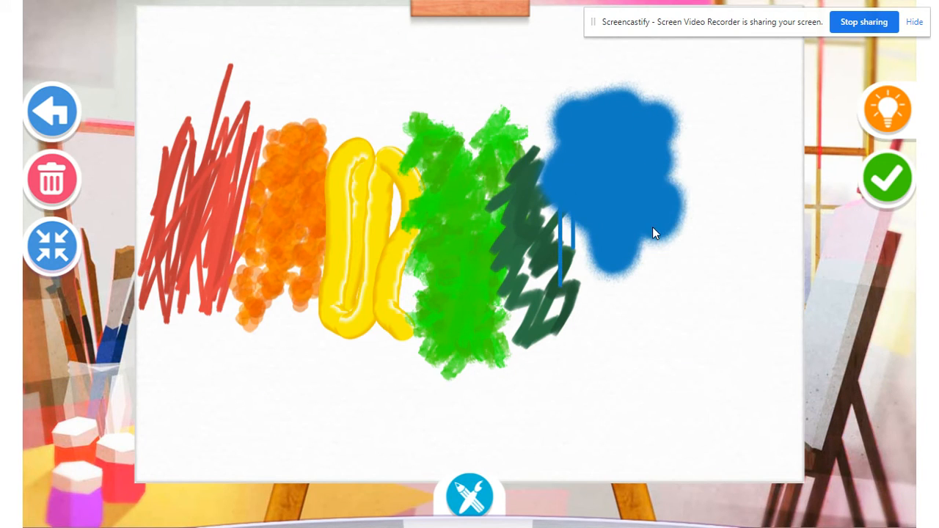
click(470, 496)
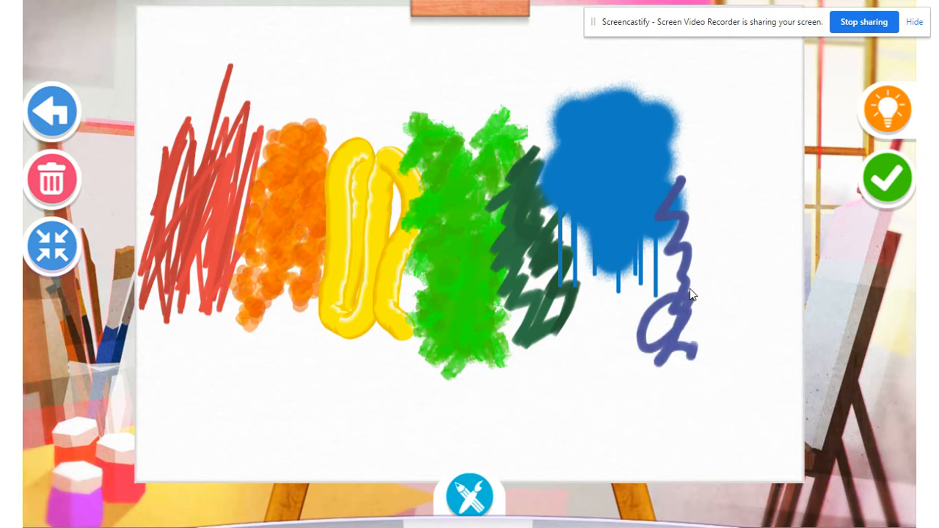
click(470, 496)
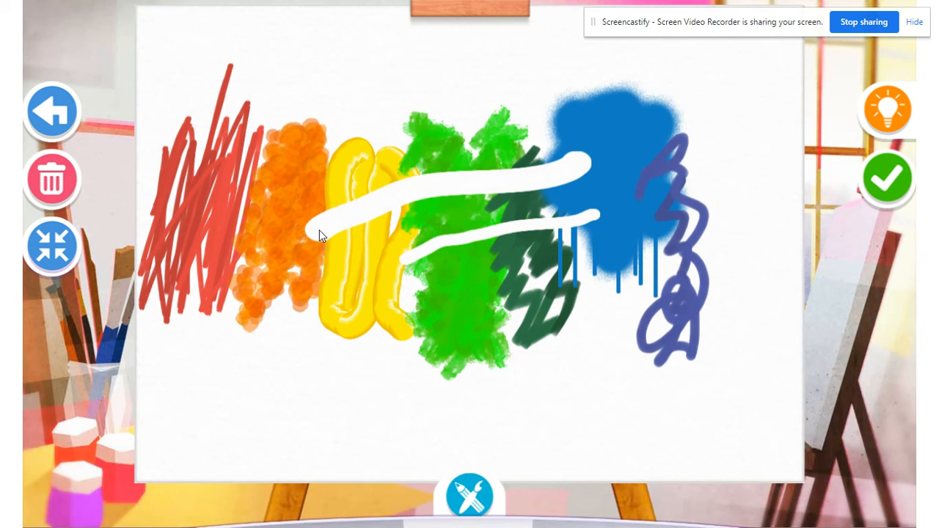
click(469, 496)
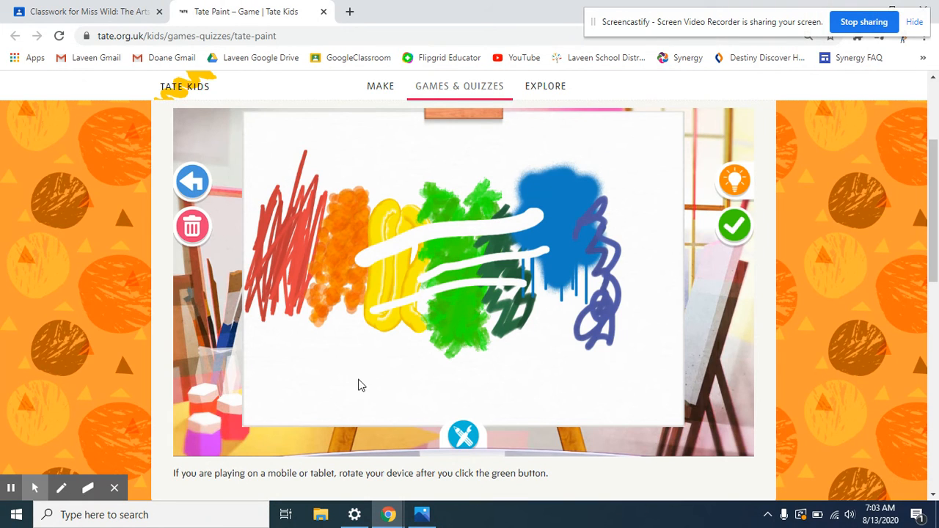
scroll(up, 3)
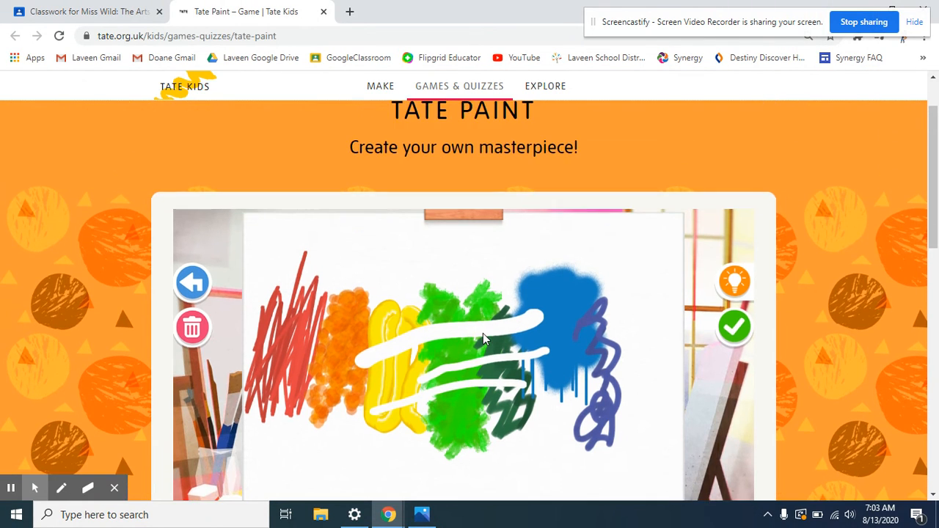
click(733, 327)
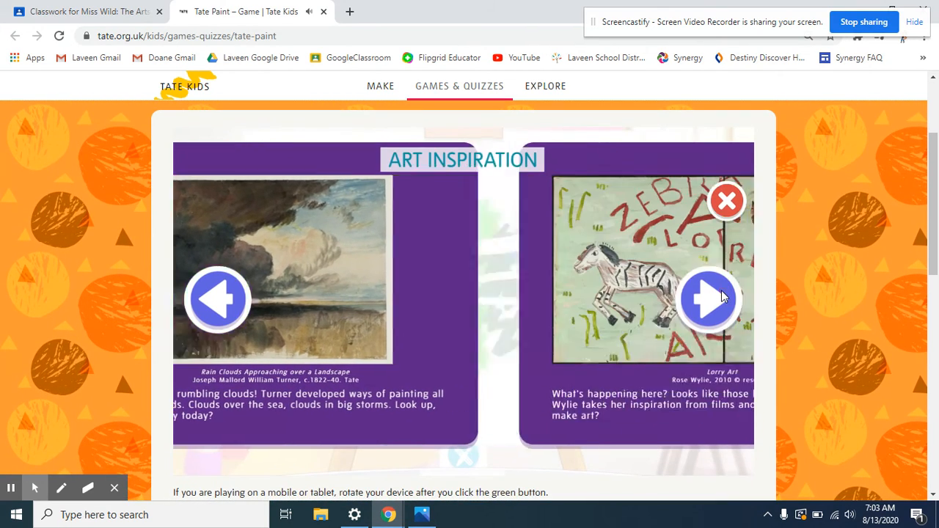
click(707, 300)
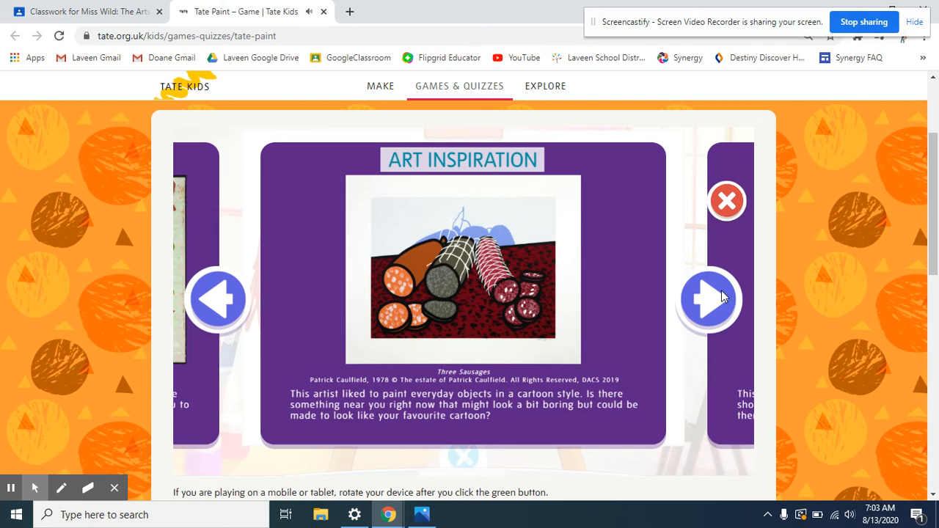
click(707, 300)
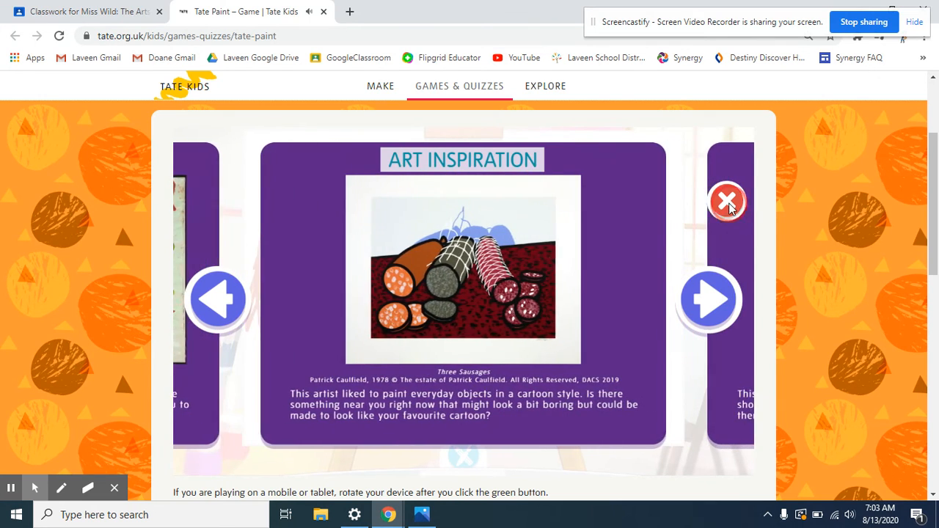
click(725, 201)
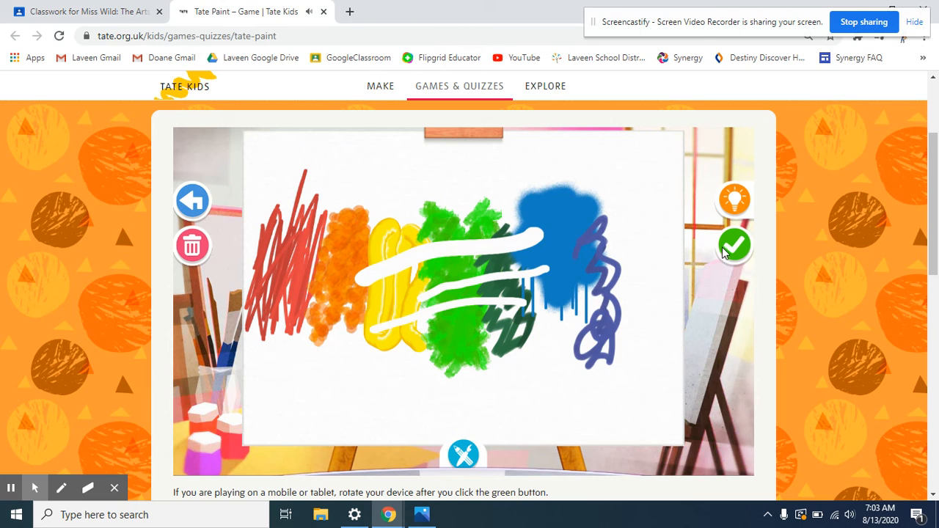
Step: Mark the rainbow painting finished so it appears framed in the gallery
click(734, 245)
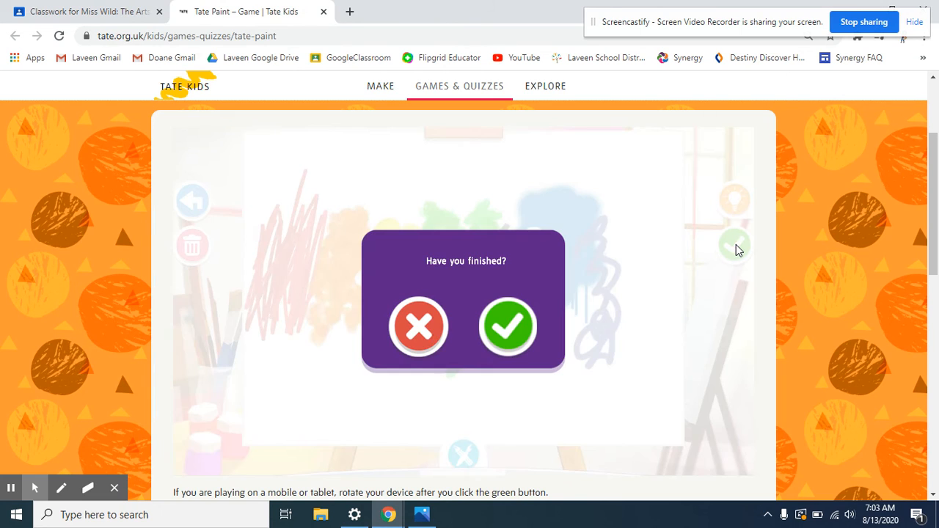
mouse_move(481, 264)
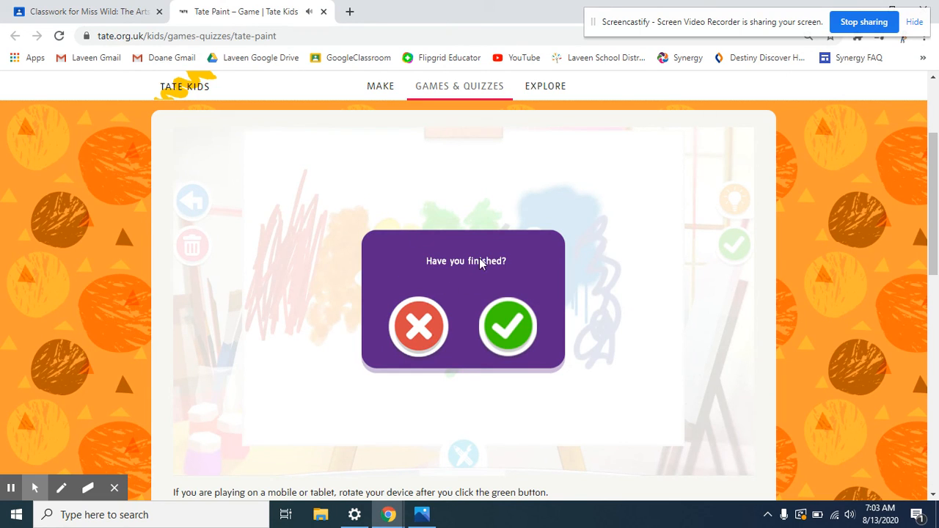
click(507, 325)
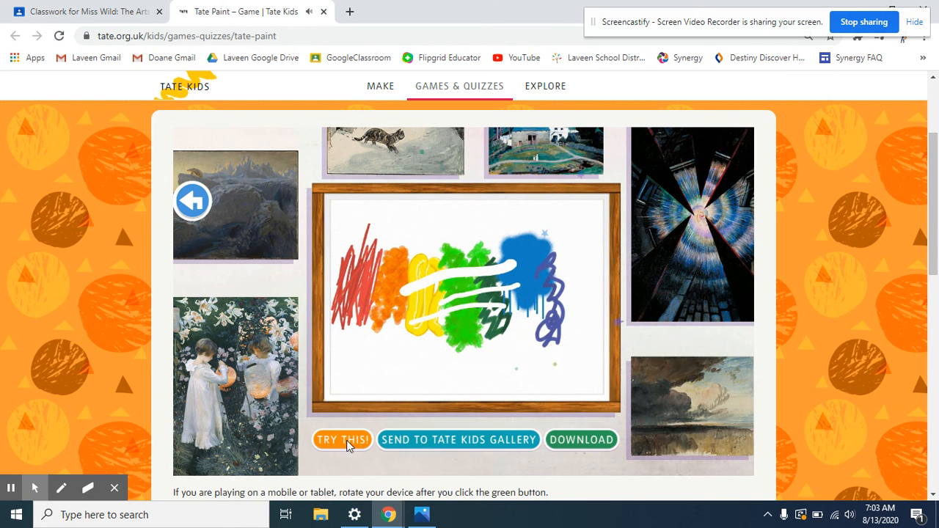
mouse_move(433, 471)
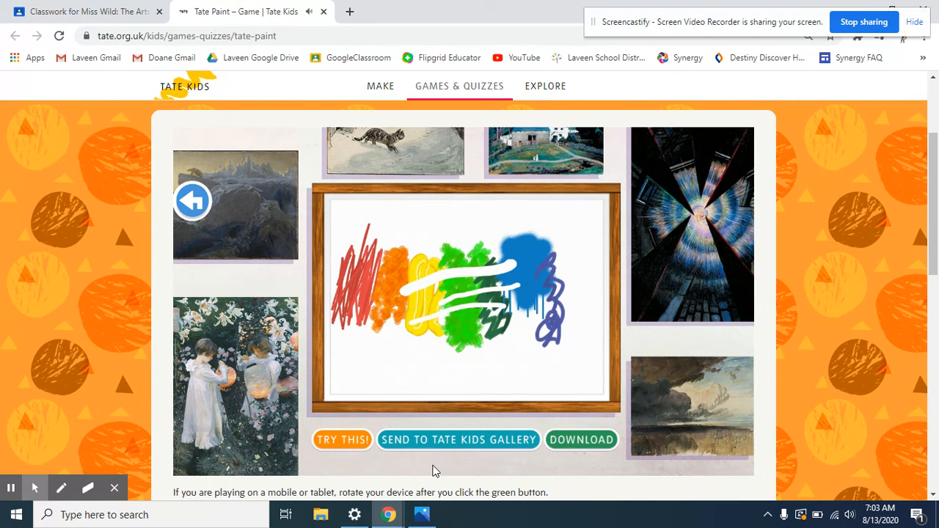
mouse_move(342, 440)
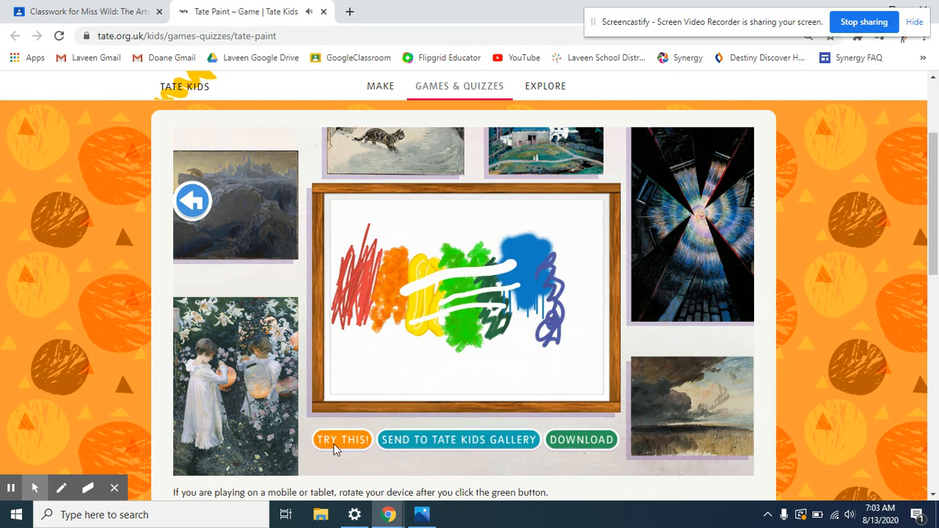
click(342, 441)
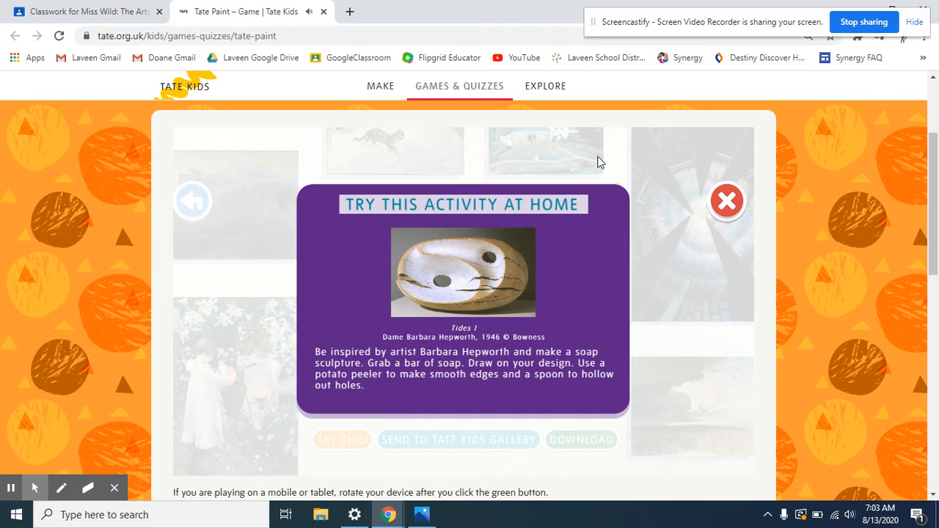
mouse_move(726, 201)
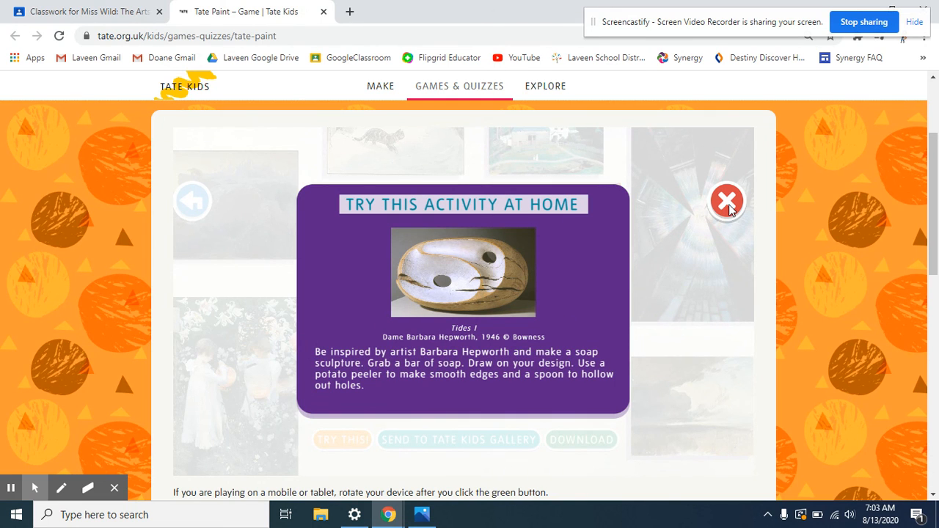
click(726, 199)
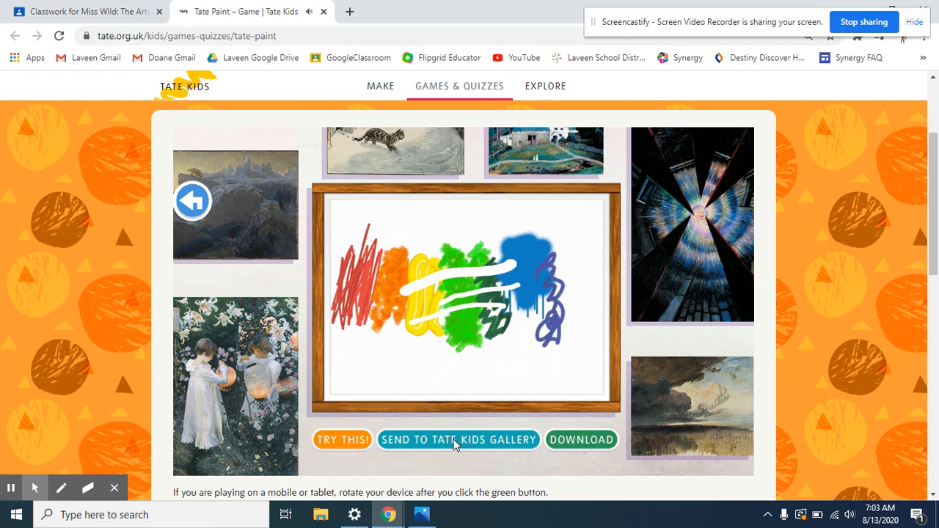
mouse_move(431, 447)
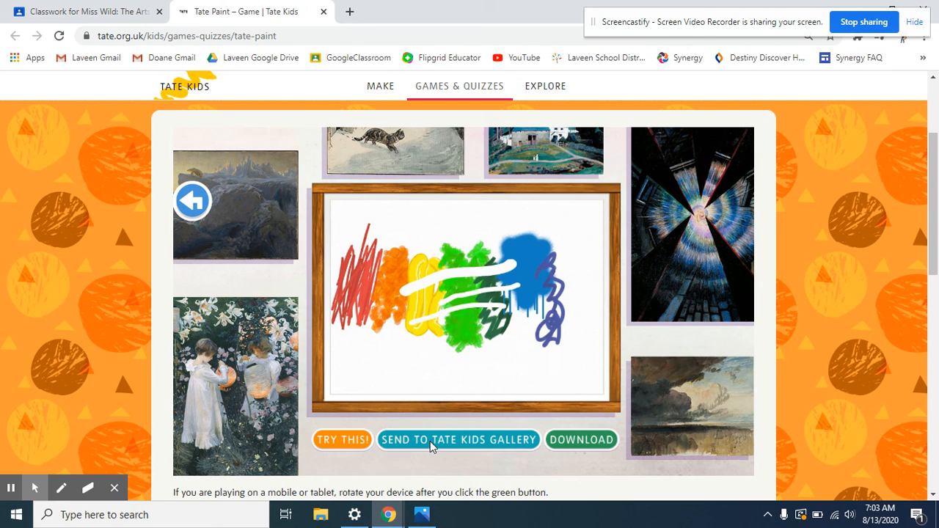
mouse_move(413, 442)
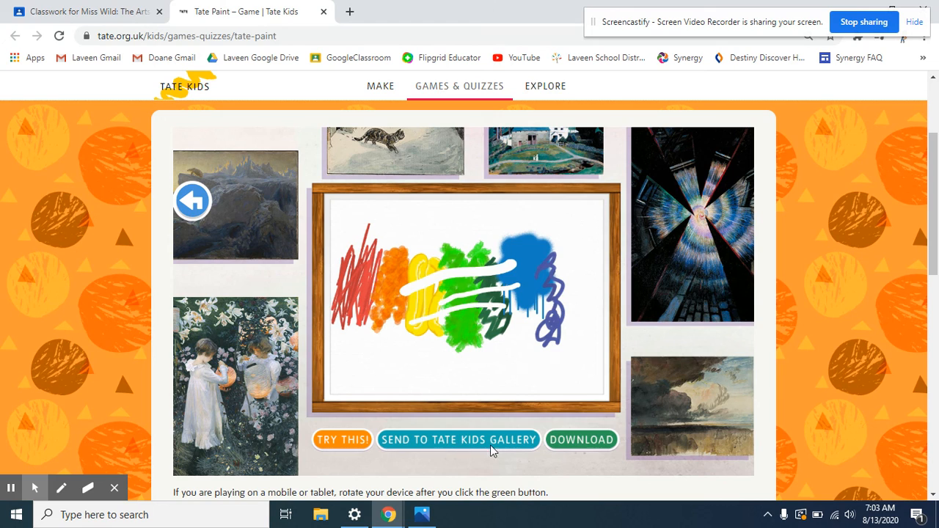
mouse_move(594, 454)
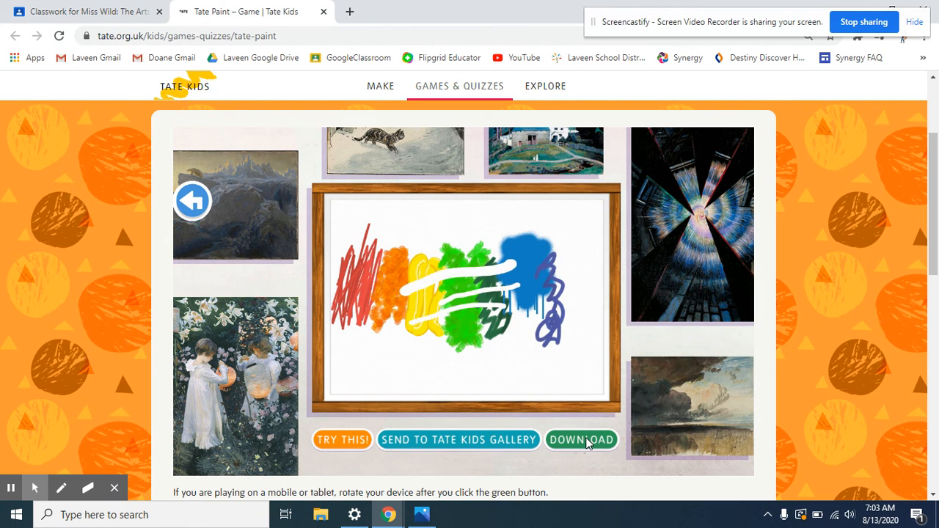
mouse_move(793, 279)
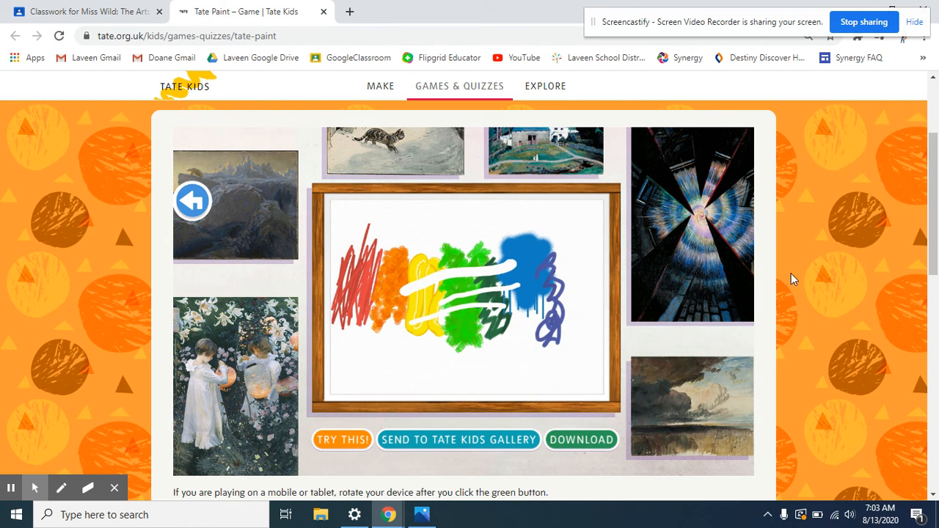